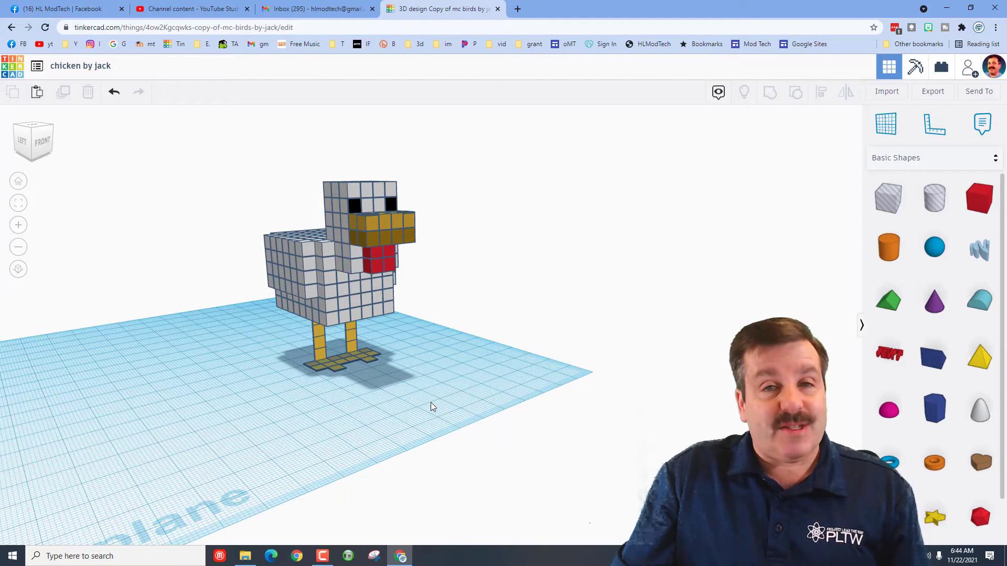
mouse_move(842, 231)
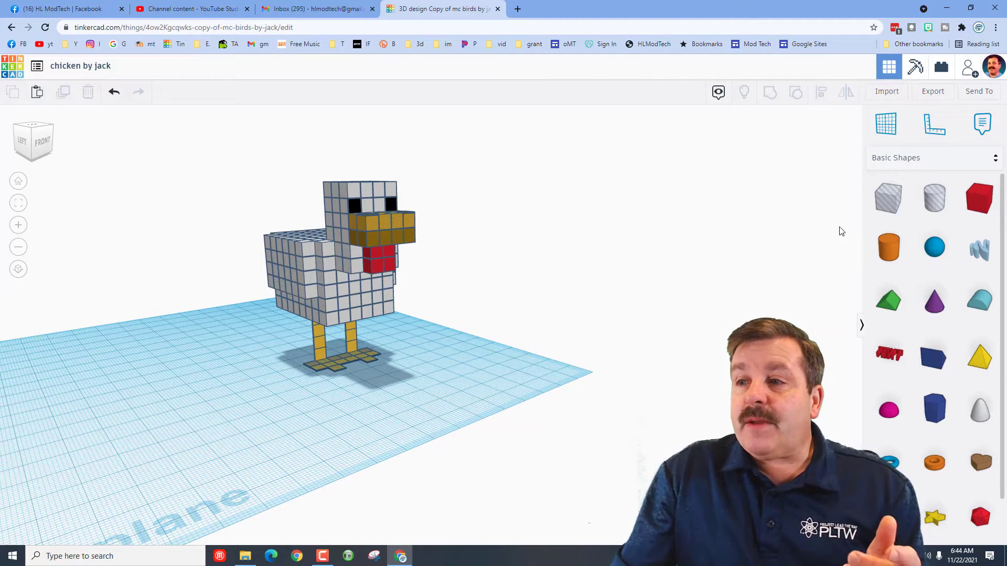
Place a 20×20×20 box beside the chicken model and fit the view to it
left_click(979, 199)
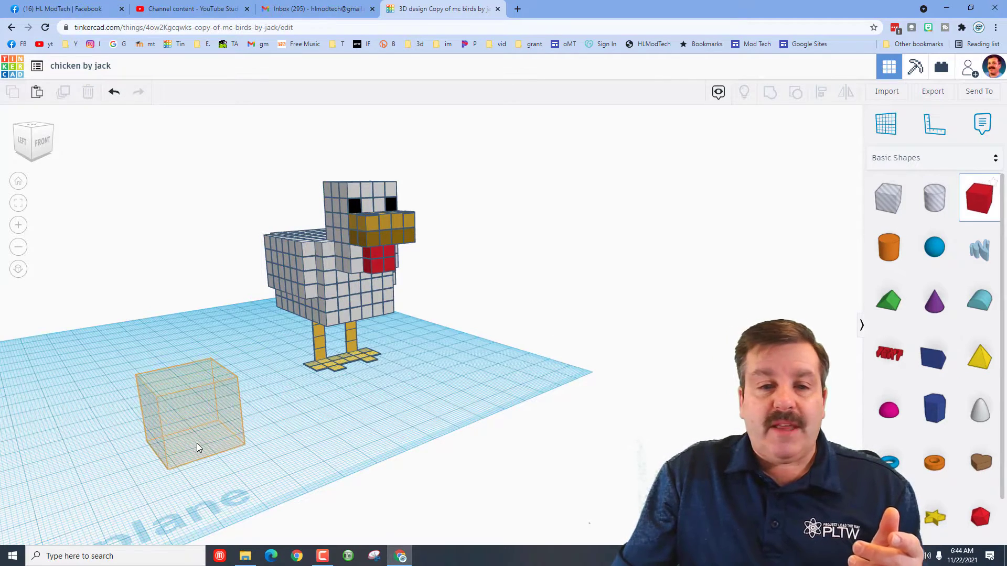
left_click(189, 419)
type("8")
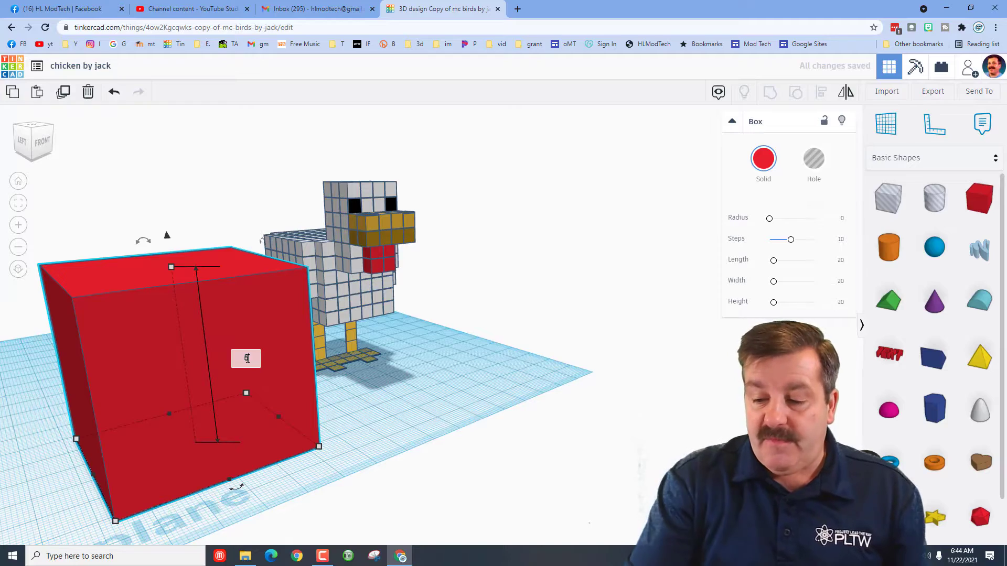
key("f")
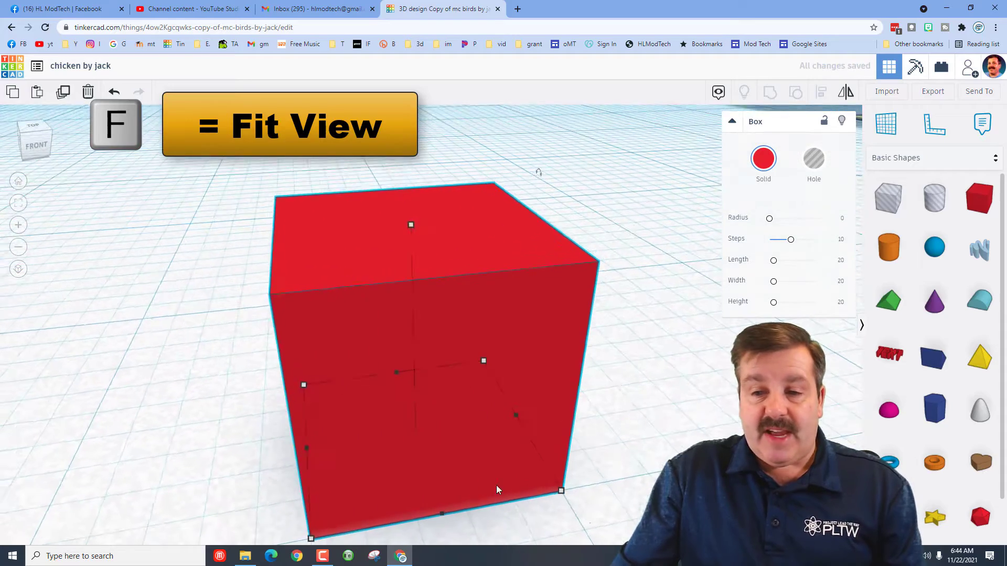
Use a finer snap grid and duplicate the small white cube into a row of six
left_click(836, 534)
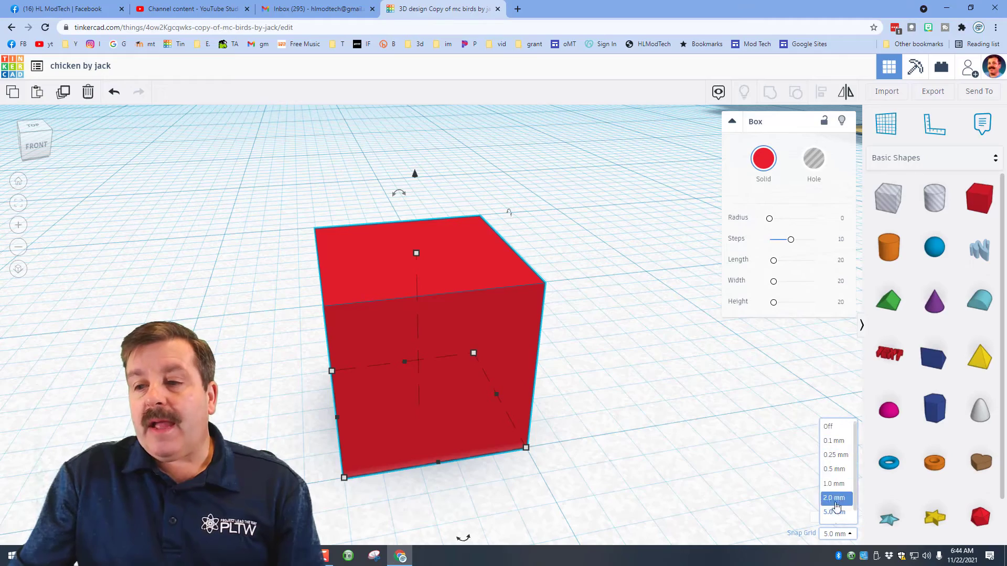
left_click(834, 498)
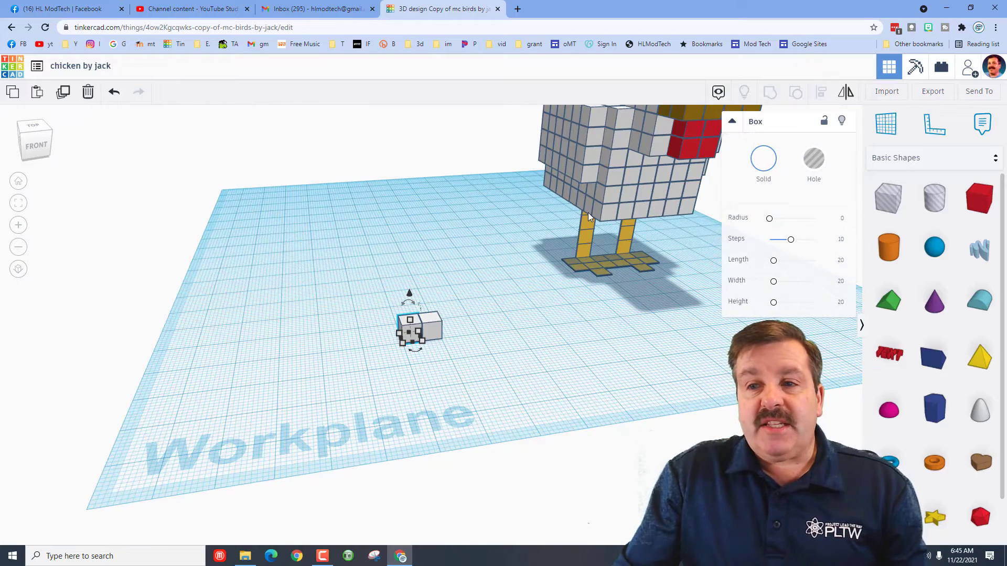
key("Ctrl+D")
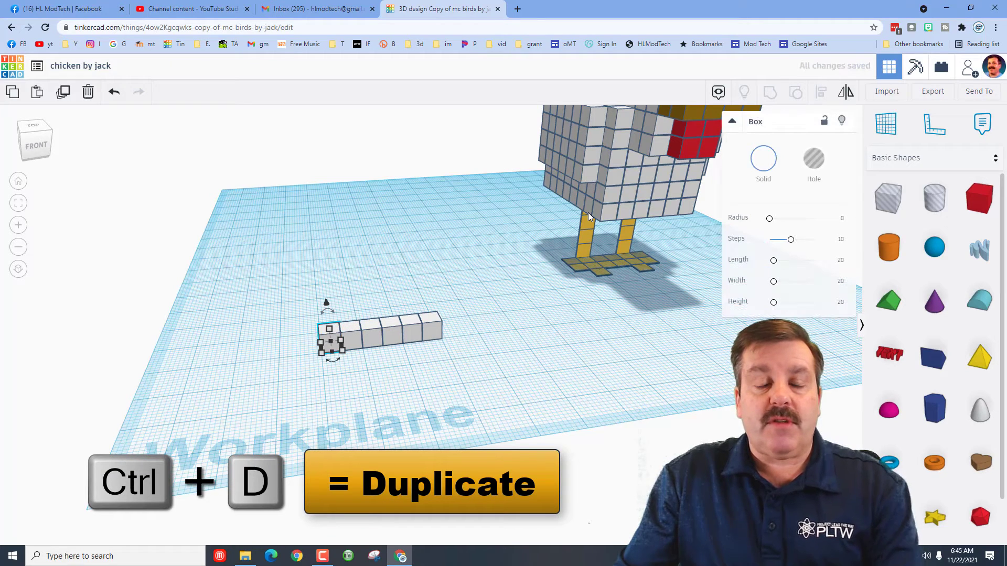
Repeat the six-cube row into a 6-by-8 grid of 48 cubes and stack a second layer
left_click(287, 328)
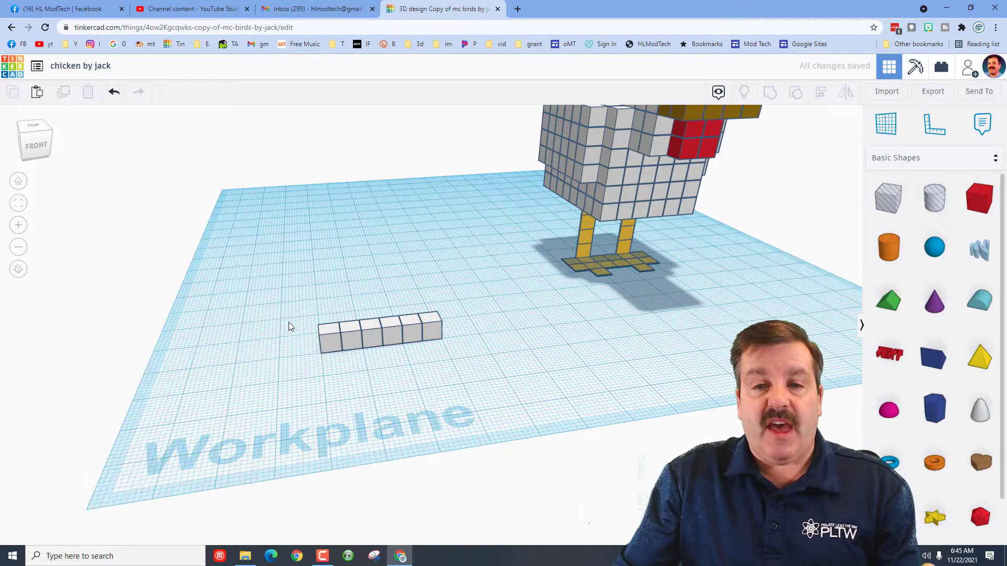
left_click(381, 342)
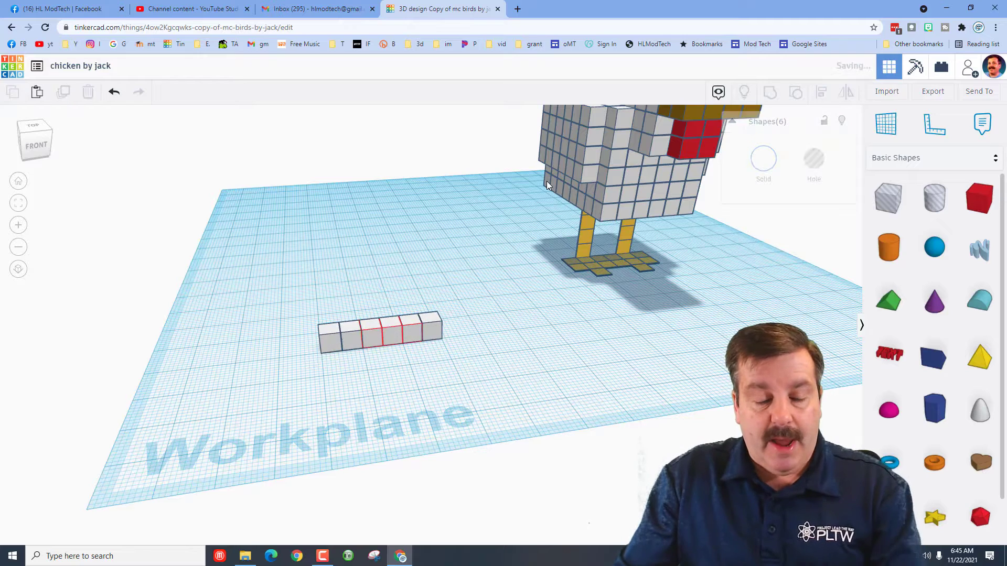
left_click(381, 338)
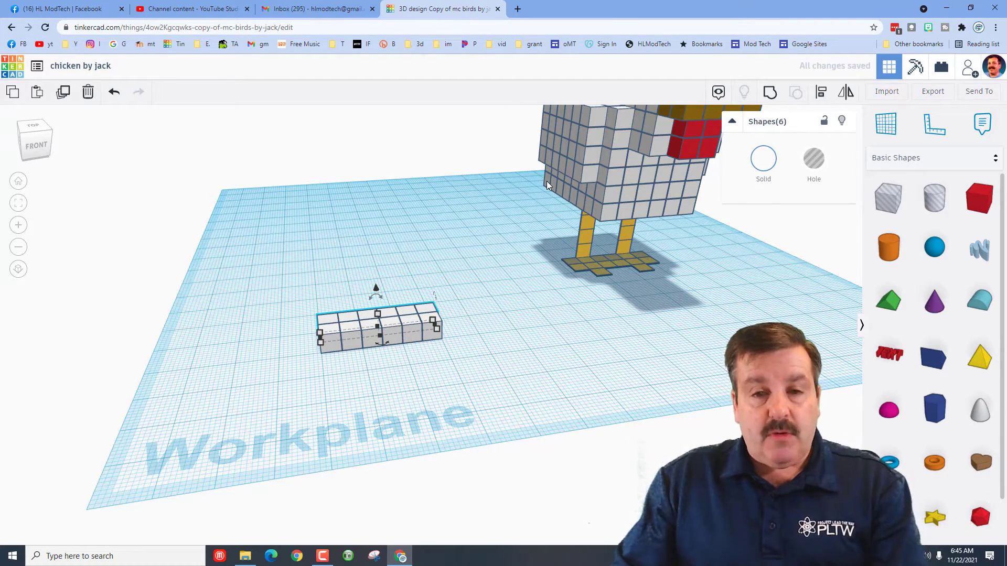
key("Ctrl+d")
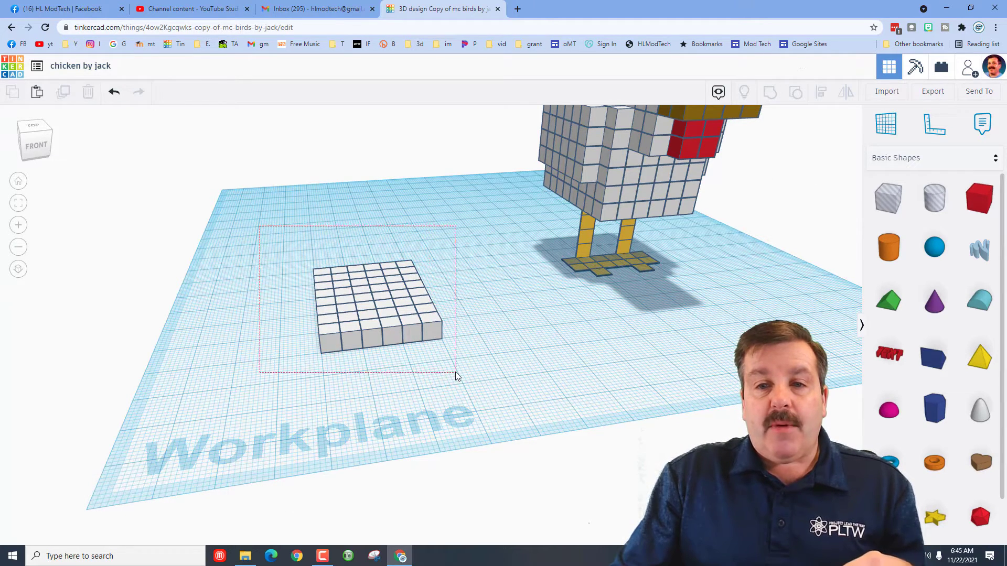
left_click(372, 312)
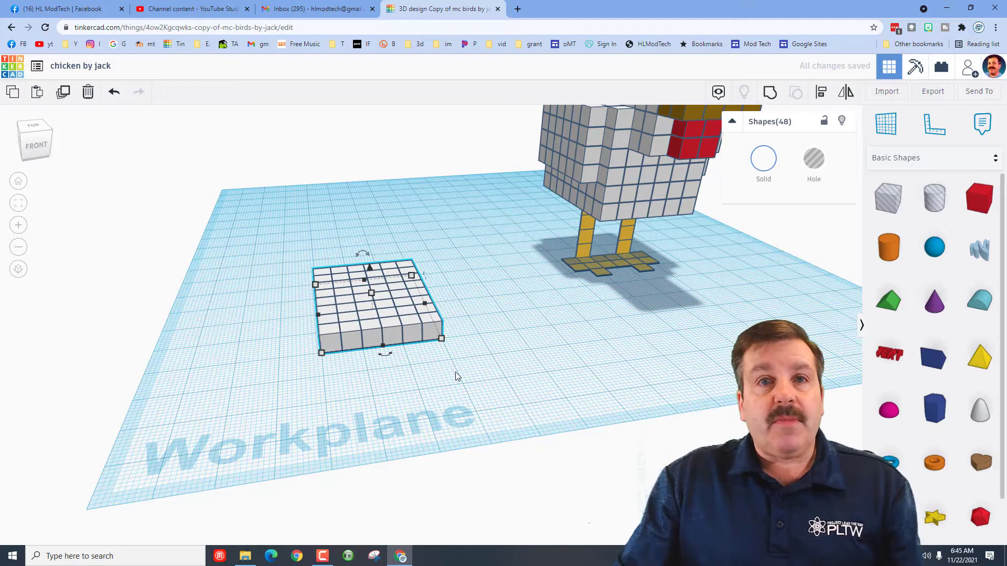
key("Ctrl+Up")
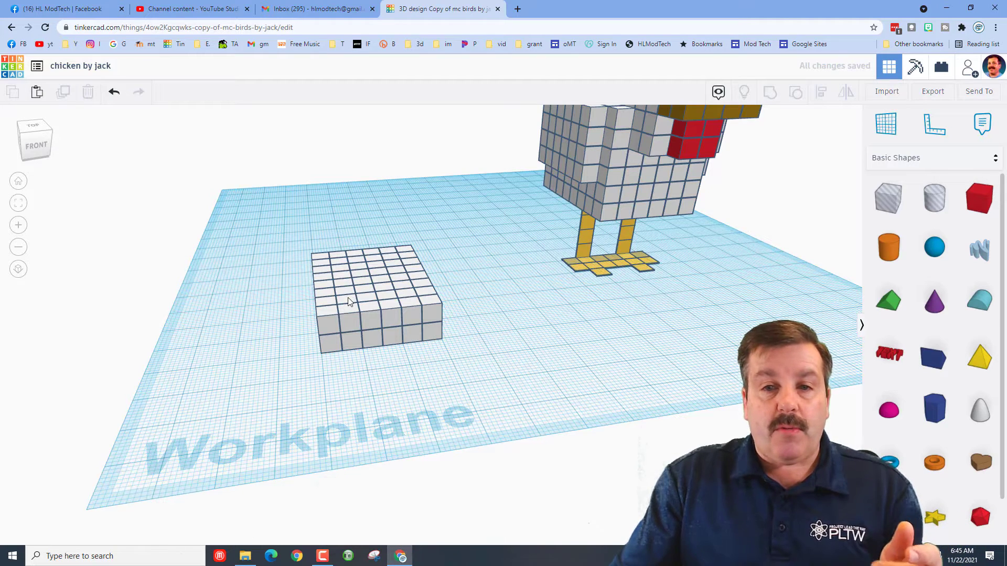
From the Left side view, select cube layers and duplicate them upward into a taller block
left_click(362, 307)
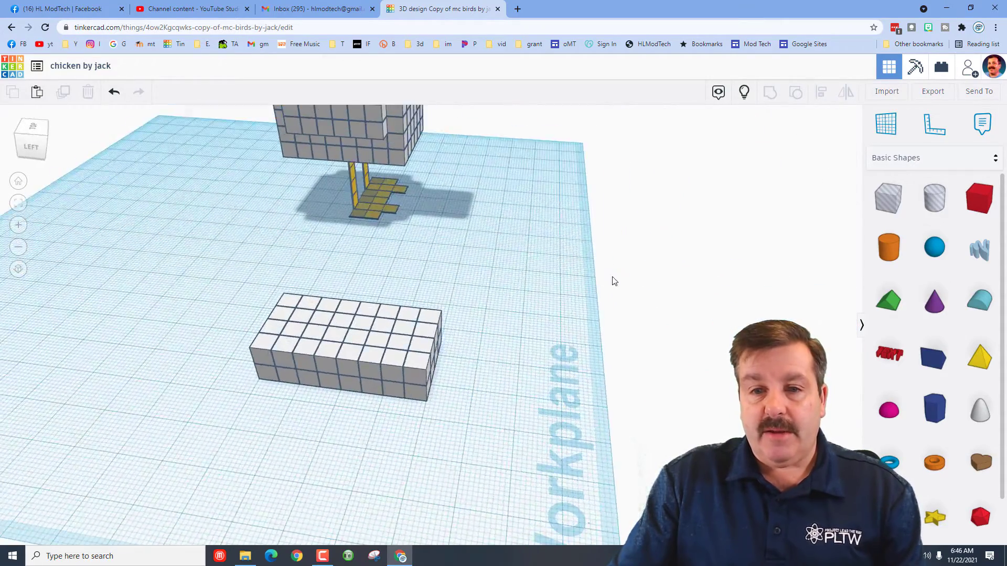
left_click_drag(613, 281, 424, 363)
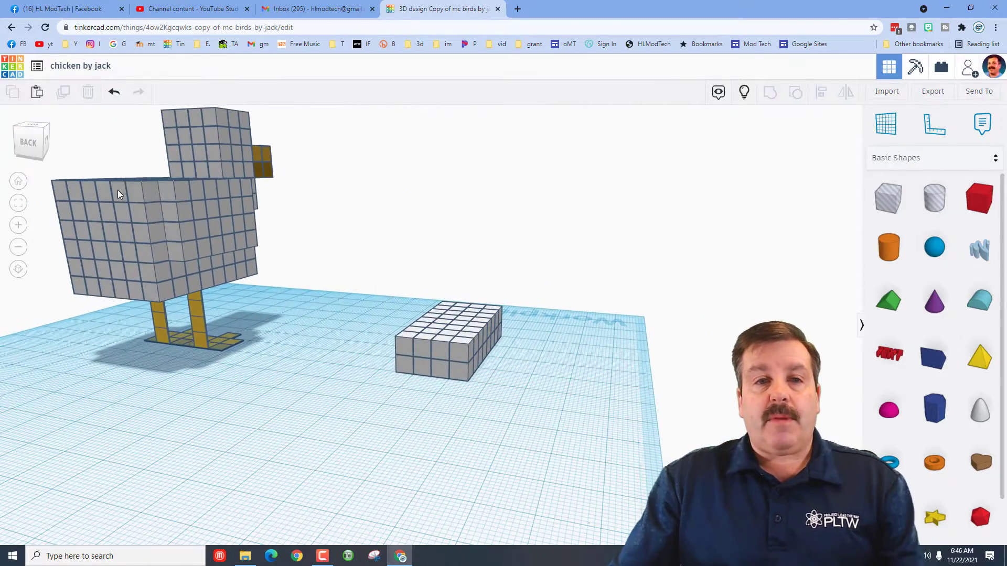
left_click(118, 194)
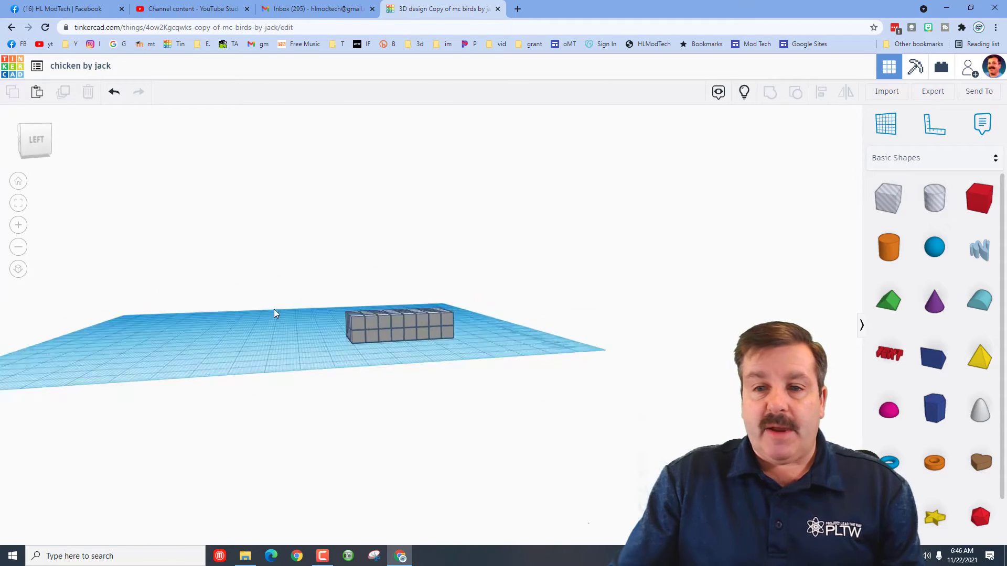
left_click(392, 332)
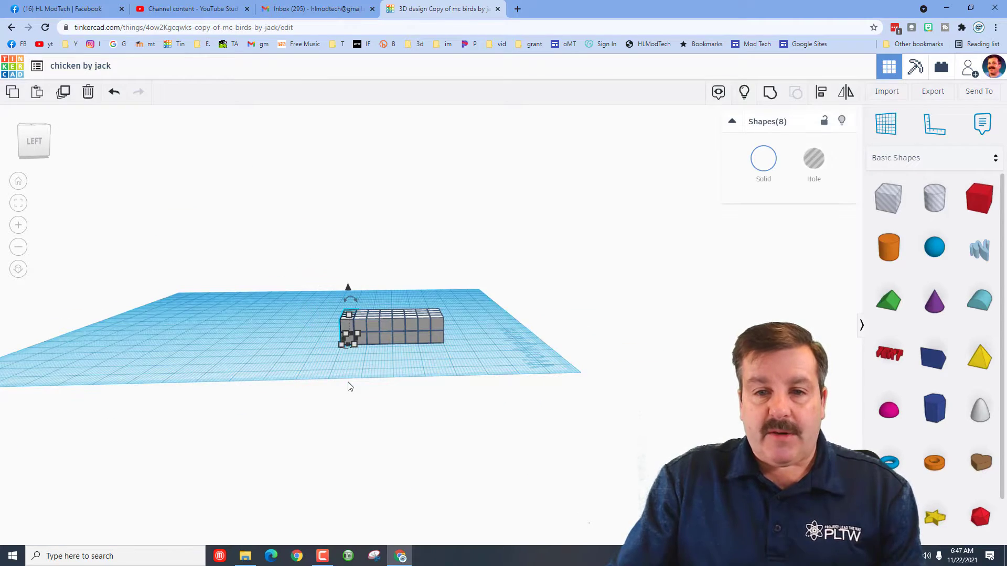
mouse_move(348, 380)
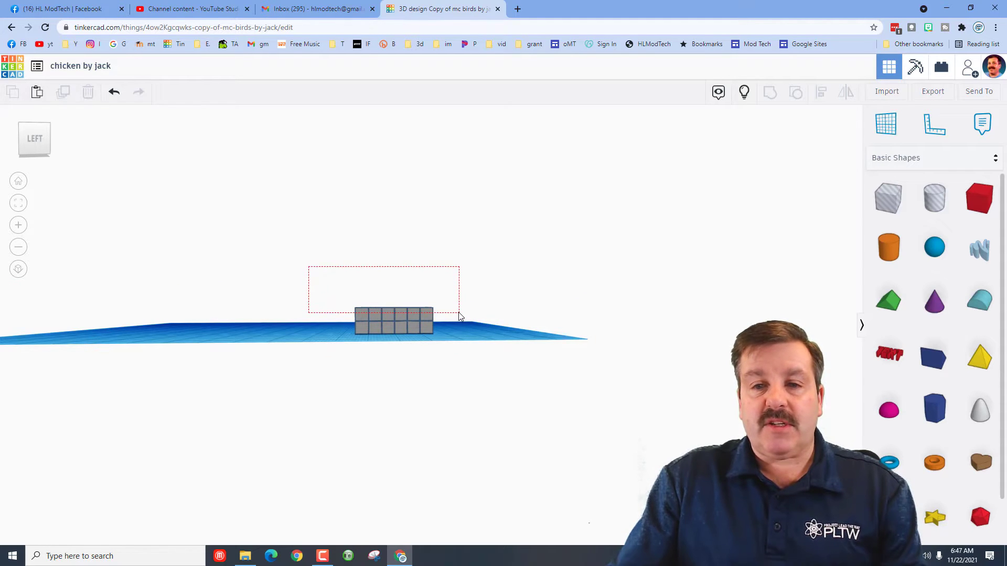
left_click(393, 327)
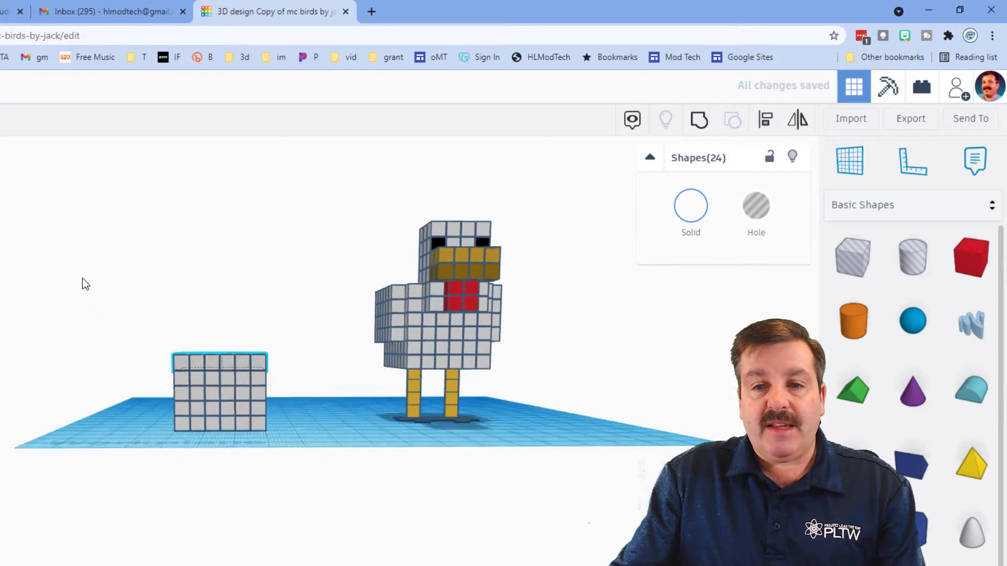
Shift the upper cube layers sideways so they overhang the narrower base
left_click(220, 406)
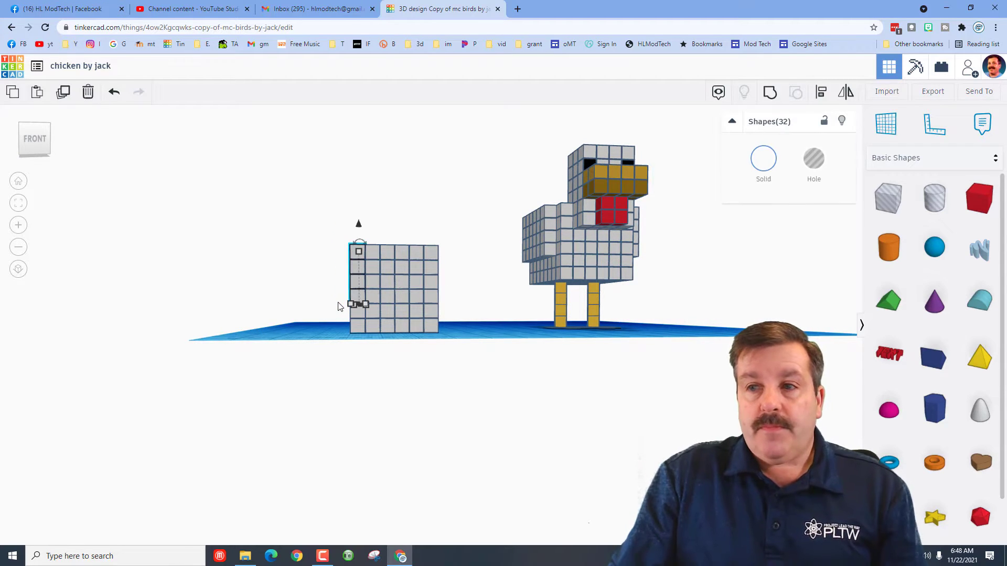
key("Ctrl+D")
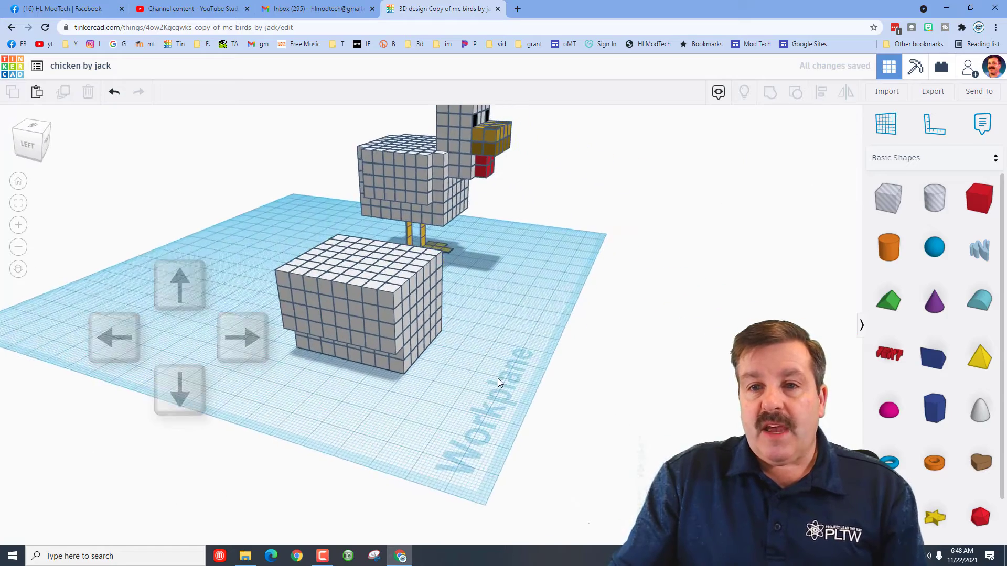
left_click(366, 322)
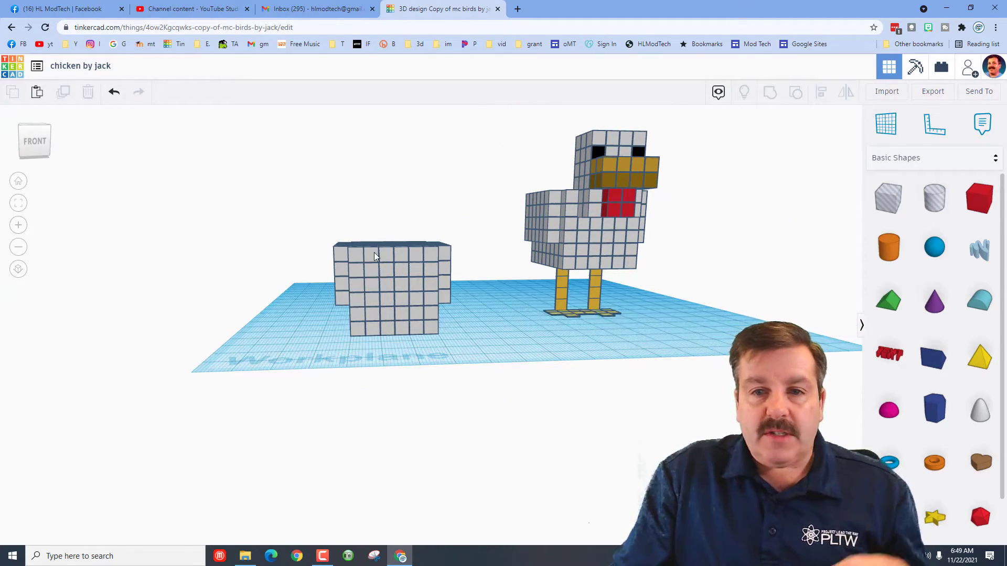
Duplicate the body's top cubes and raise the copies into a neck column at one end
left_click(375, 276)
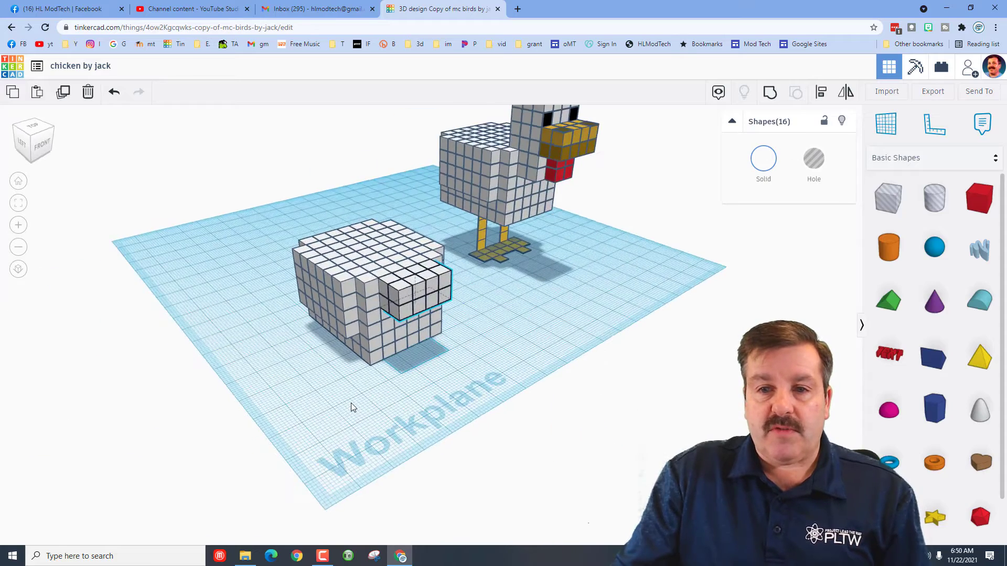
key("Ctrl+d")
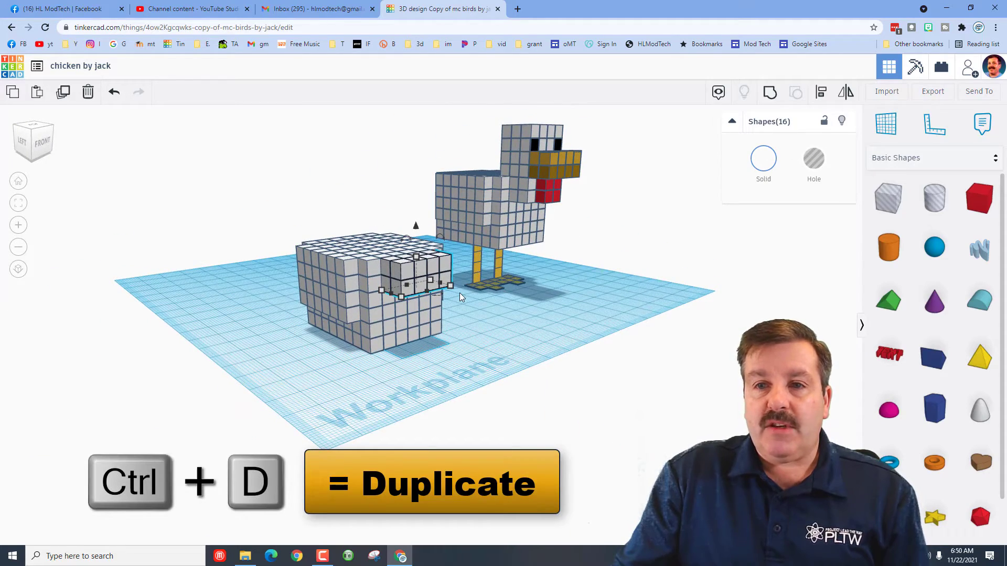
key("Ctrl+d")
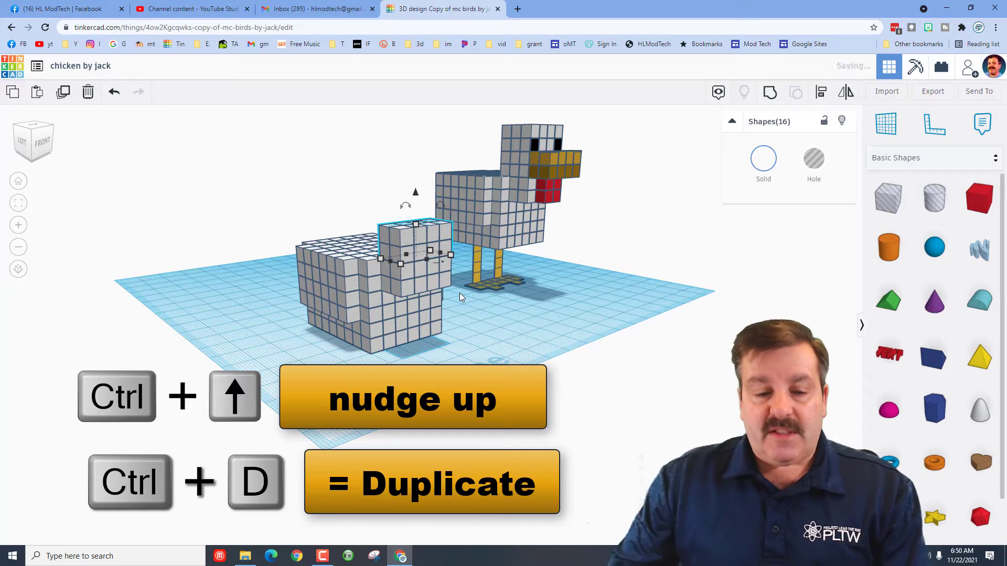
key("Ctrl+Up")
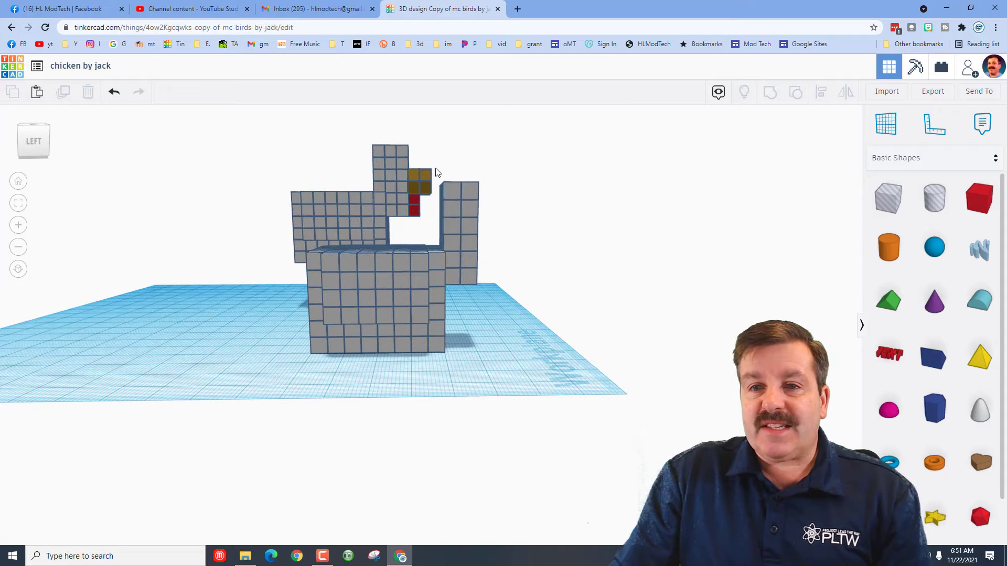
Lengthen the head with duplicated blocks and copy the gold beak and red wattle onto it
left_click(460, 189)
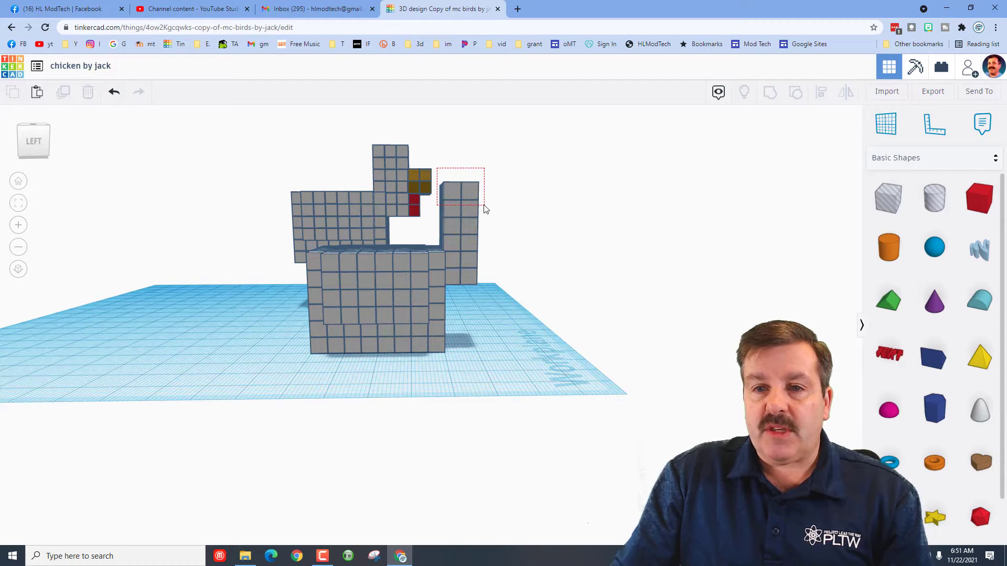
left_click(459, 195)
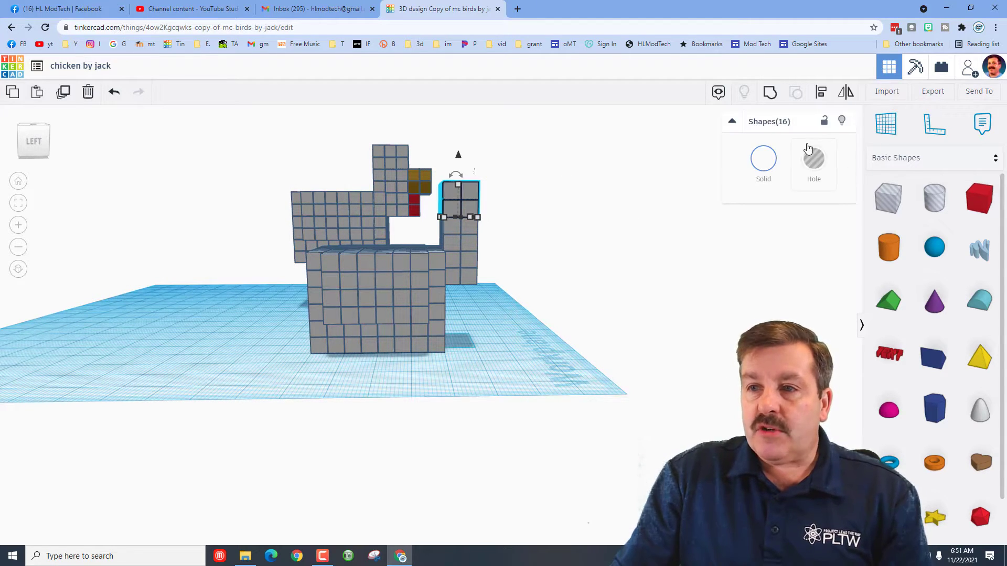
key("ctrl+d")
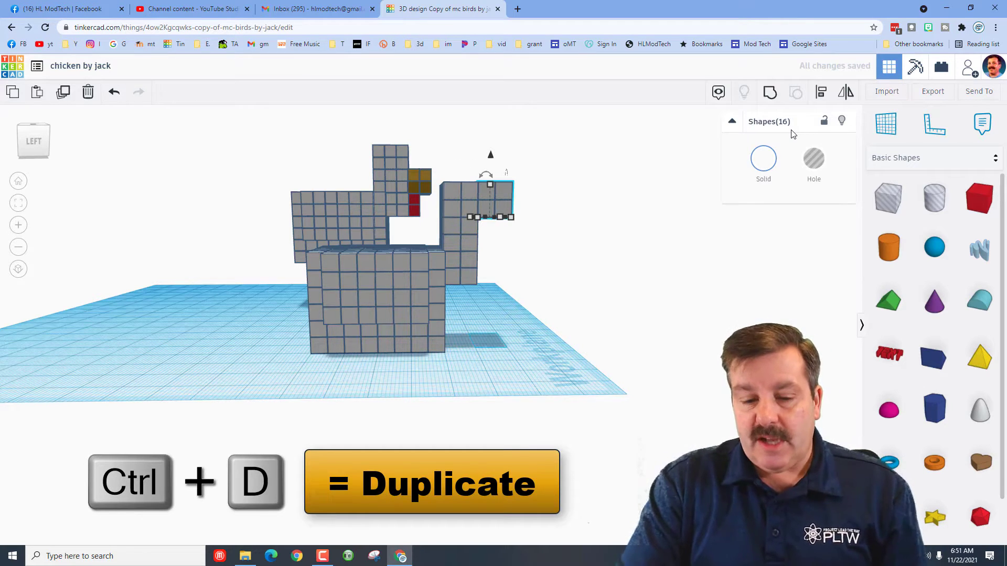
key("Ctrl+Down")
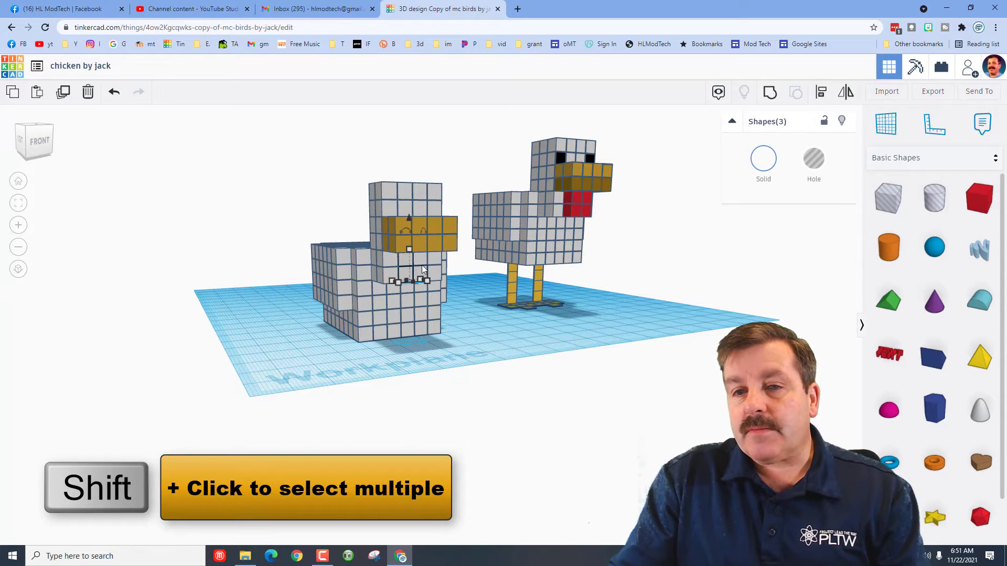
key("ctrl+d")
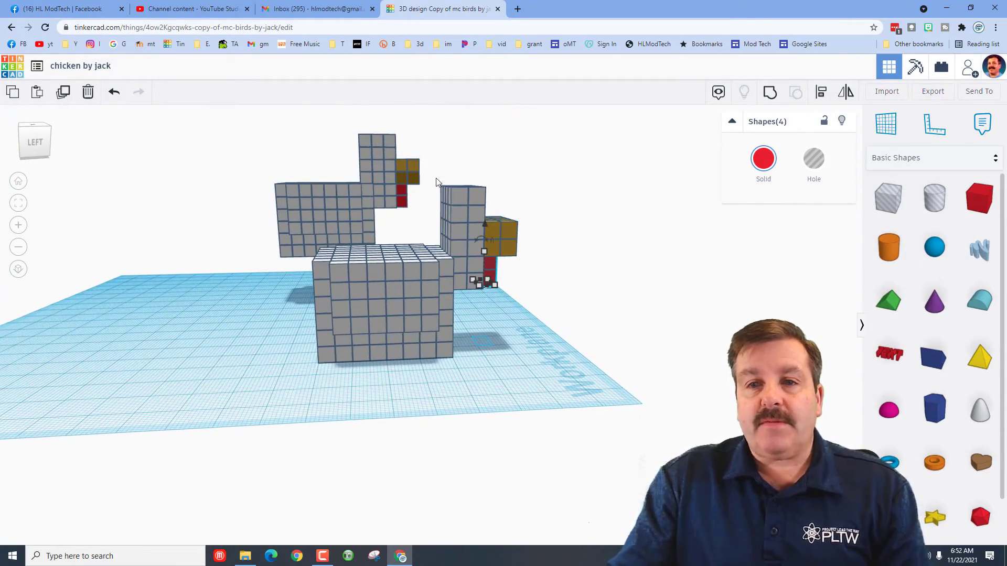
Nudge the head column's blocks into place behind the beak and wattle
left_click(461, 212)
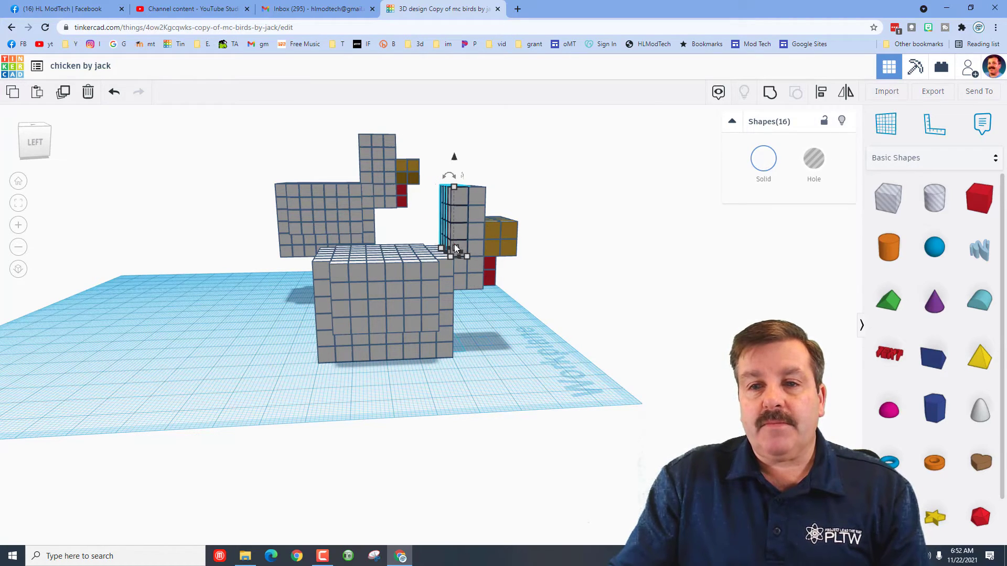
key("Ctrl+D")
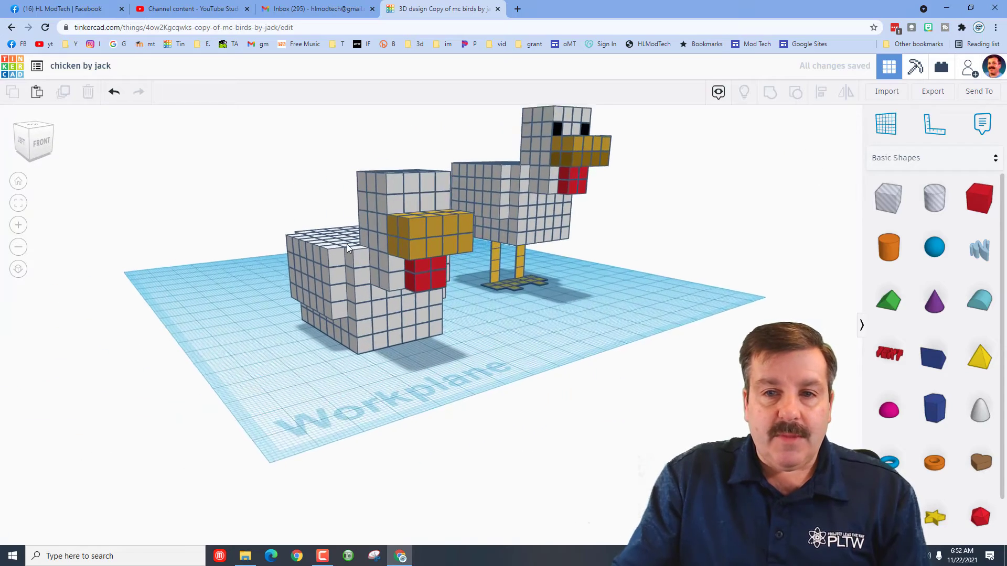
Resize a small box into a thin eye block and color it black
left_click(392, 187)
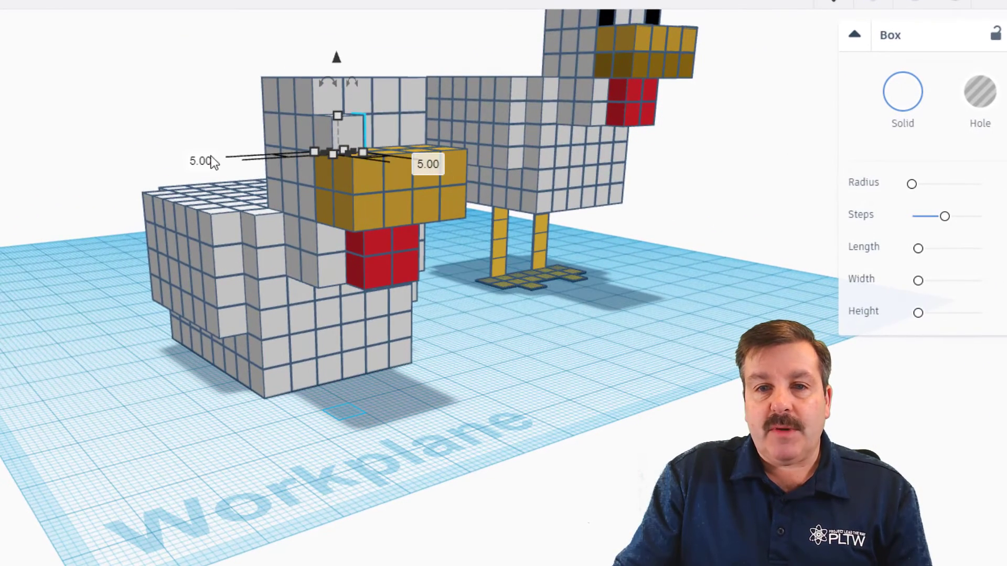
left_click(200, 162)
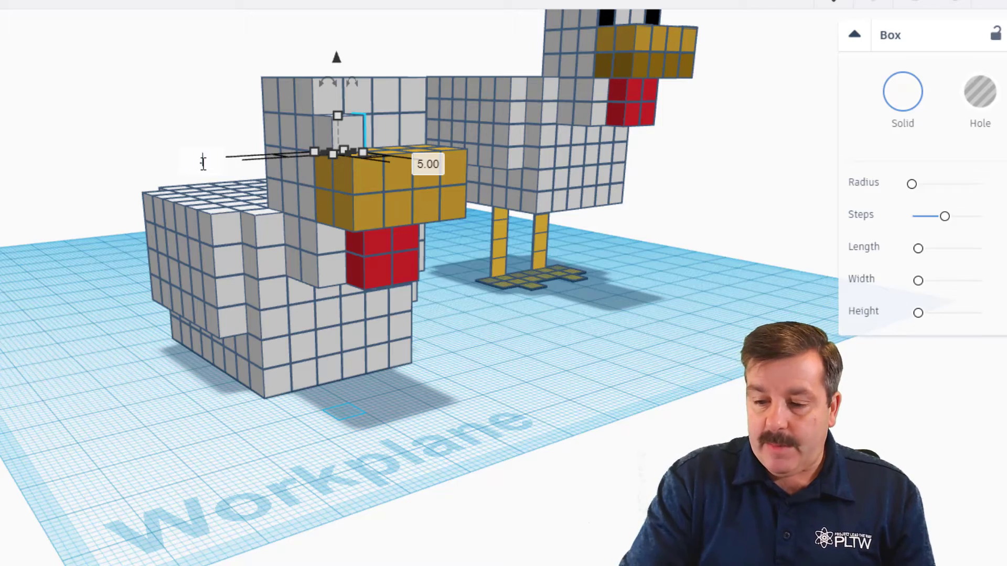
left_click(903, 95)
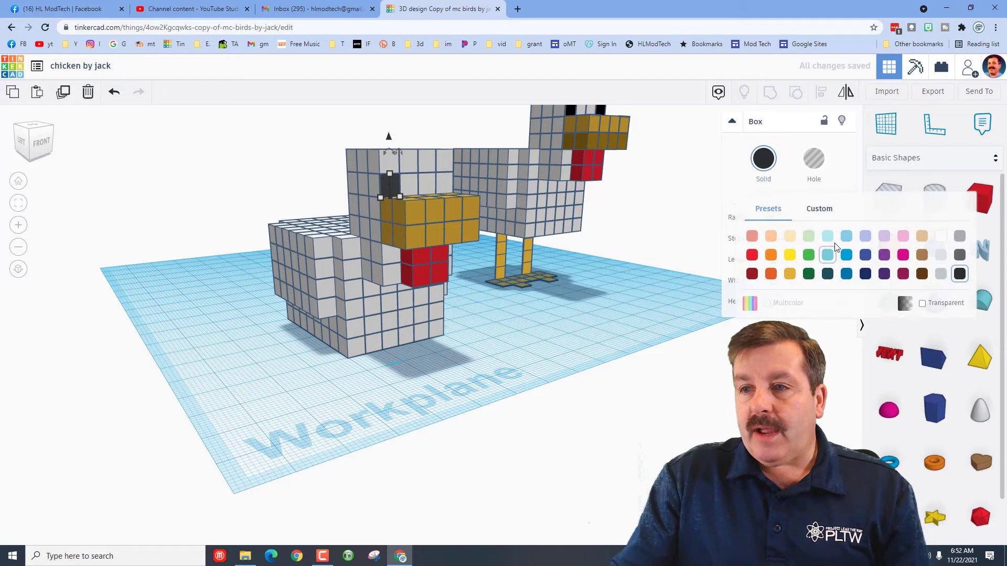
left_click(819, 208)
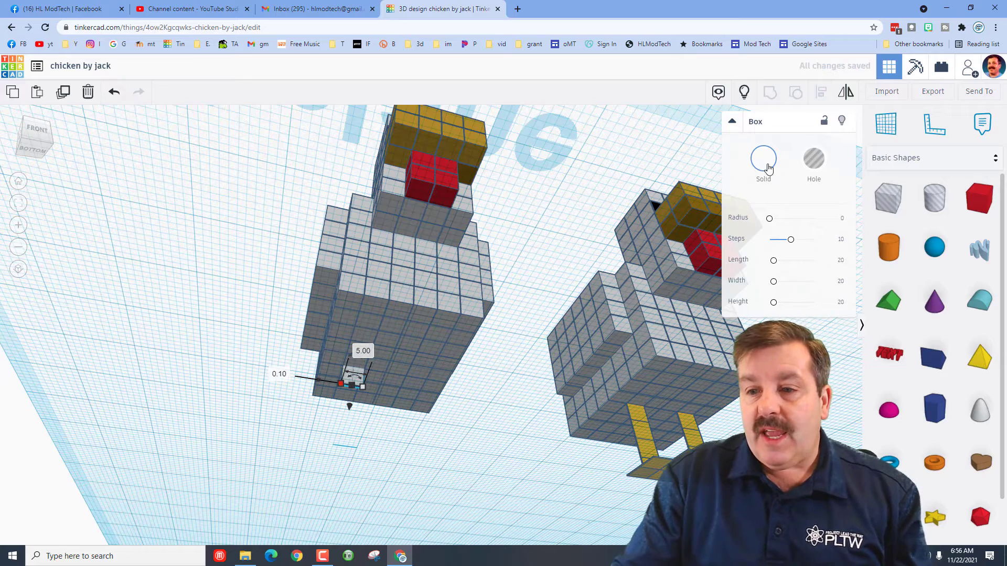
Color the small box under the body yellow to start a leg
left_click(763, 158)
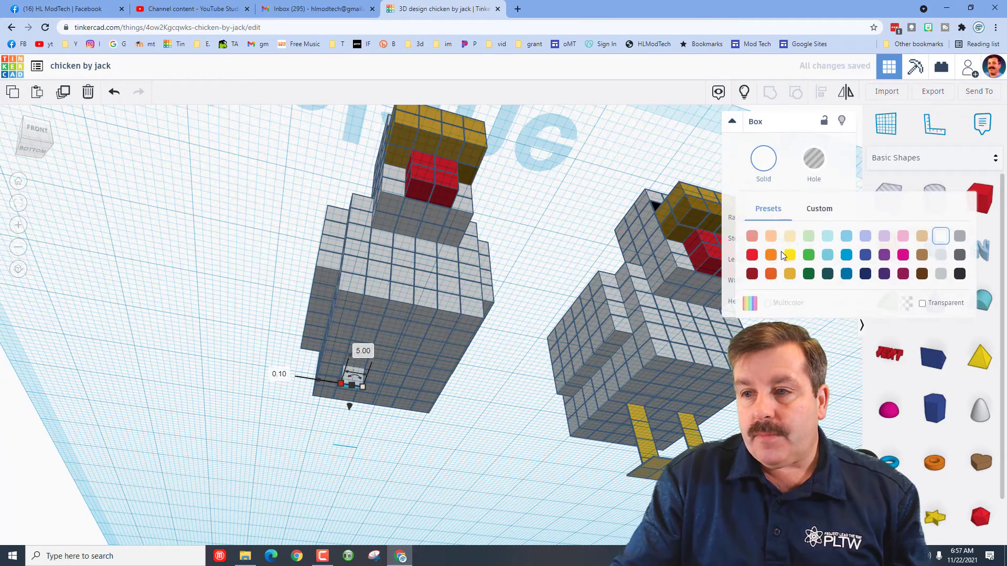
left_click(789, 255)
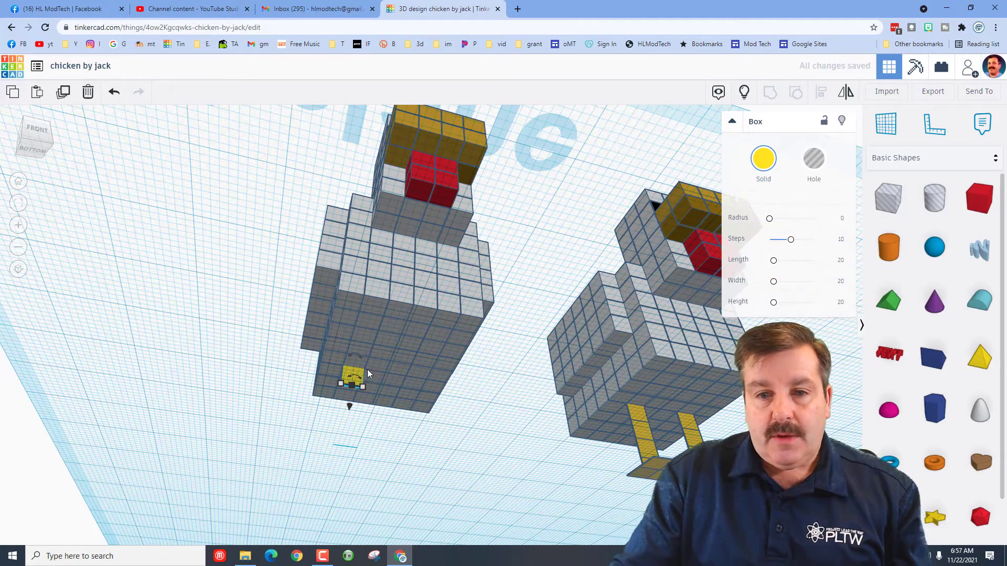
mouse_move(378, 313)
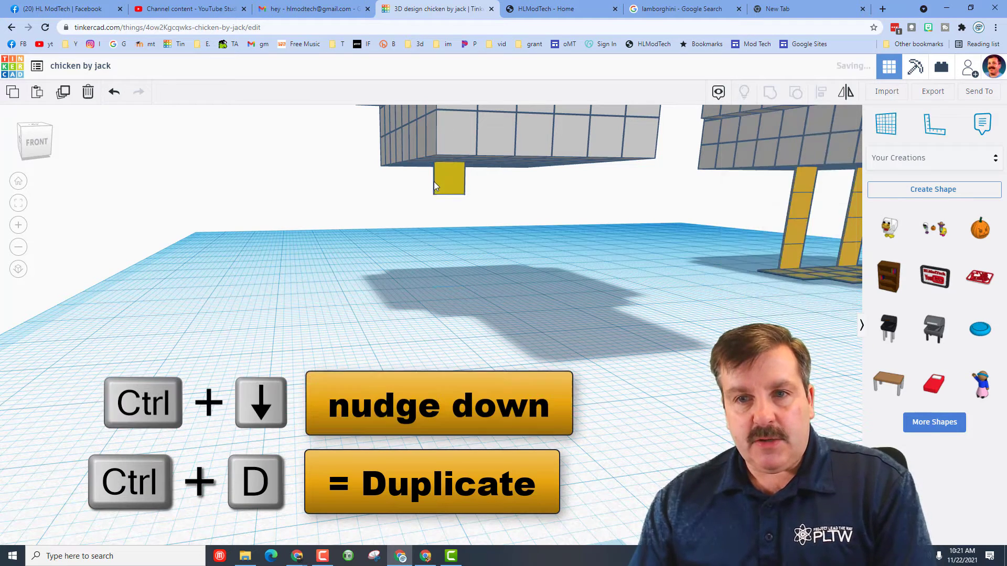
Stack duplicated yellow blocks into a tall leg, then duplicate the leg for a second one
left_click(449, 180)
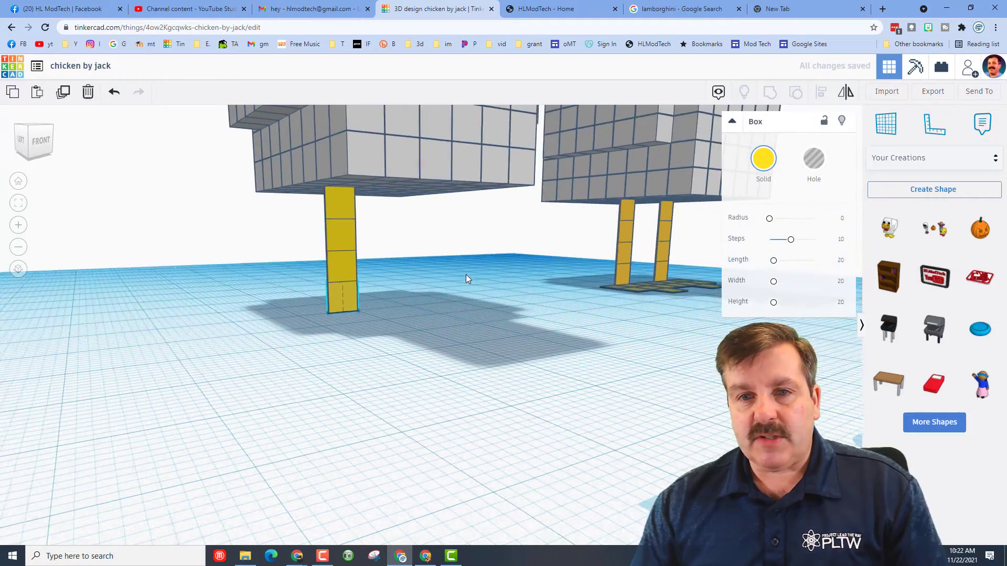
key("Ctrl+d")
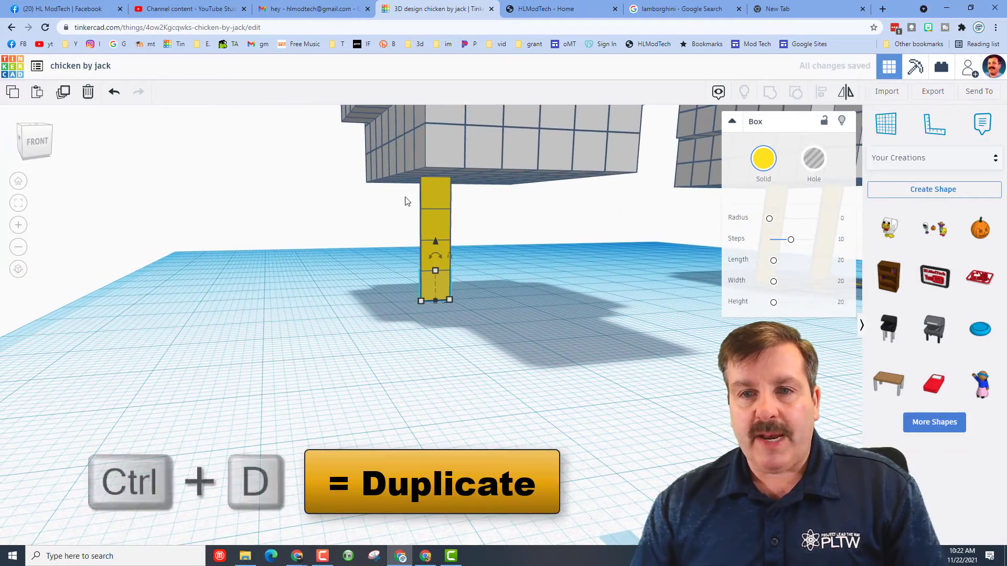
key("Ctrl+D")
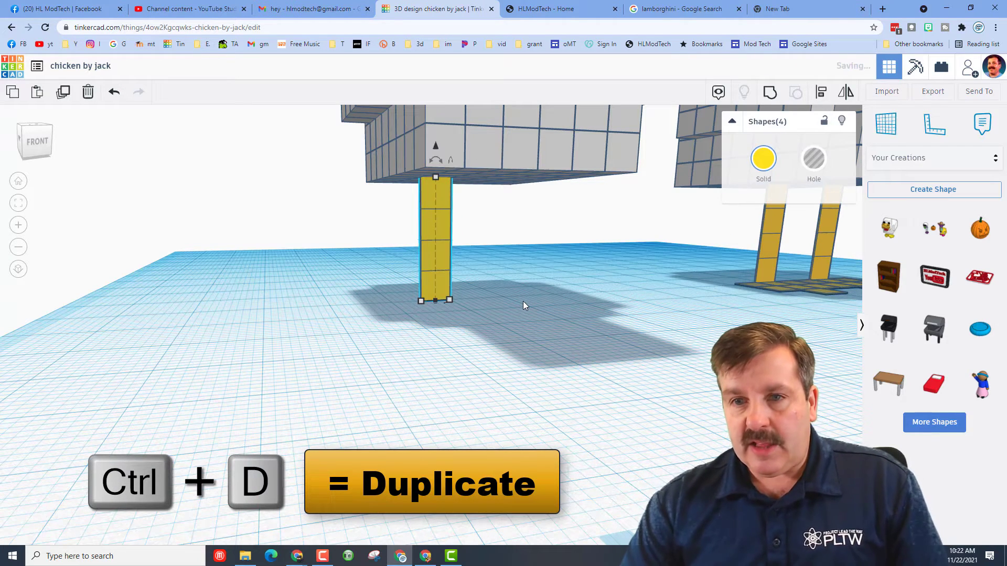
key("ctrl+d")
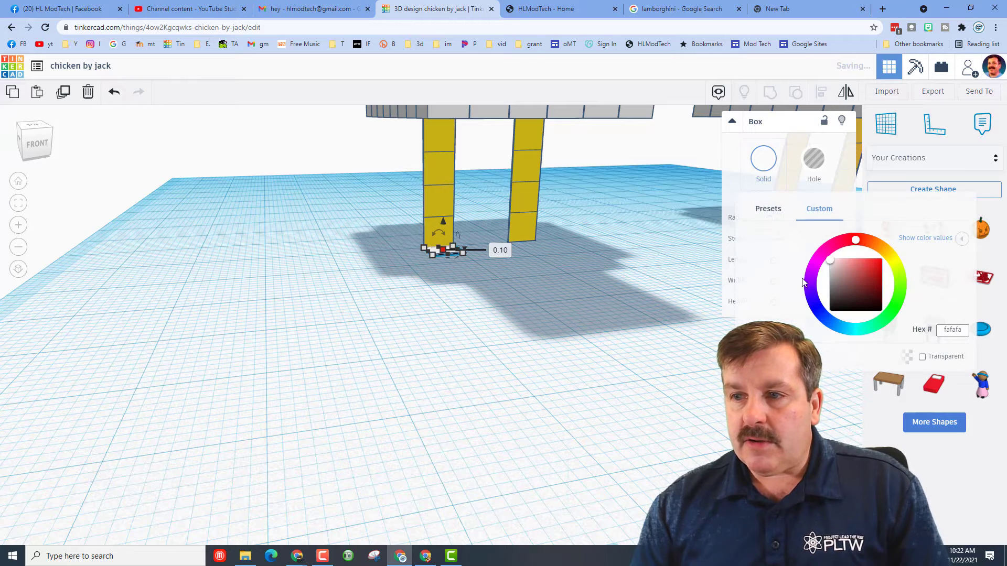
Colour the foot block yellow and widen it into a flat foot under the leg
left_click(768, 209)
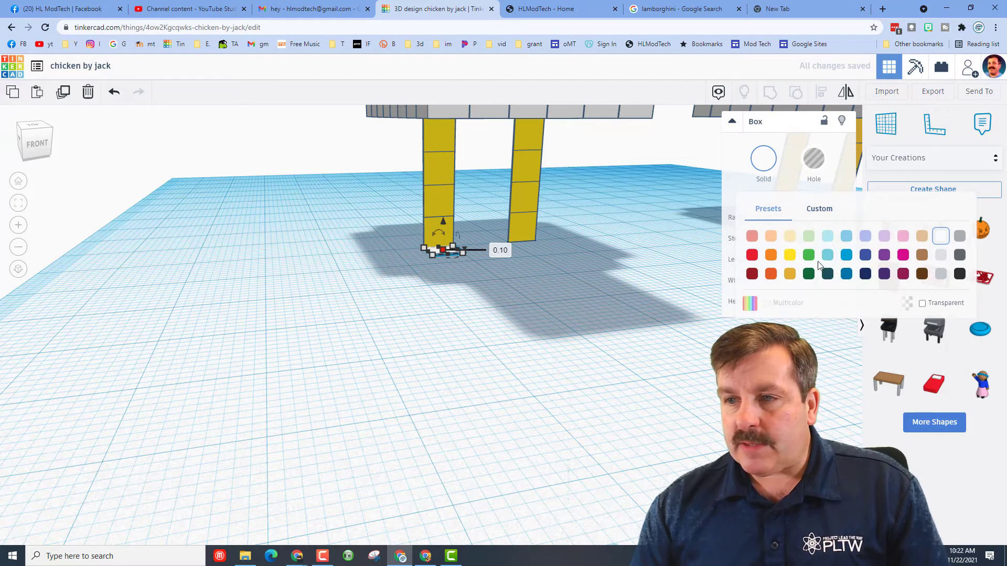
left_click(495, 310)
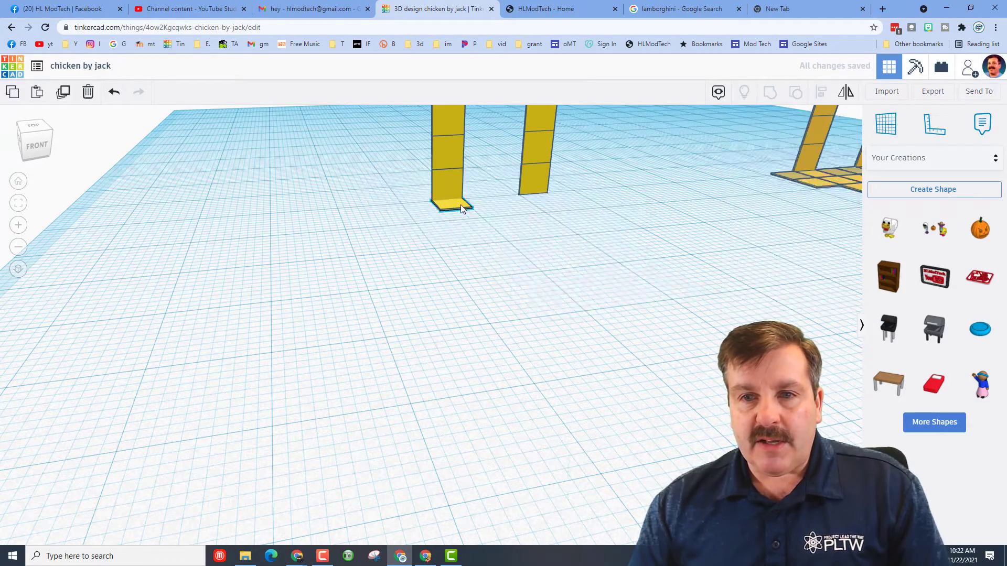
left_click(453, 207)
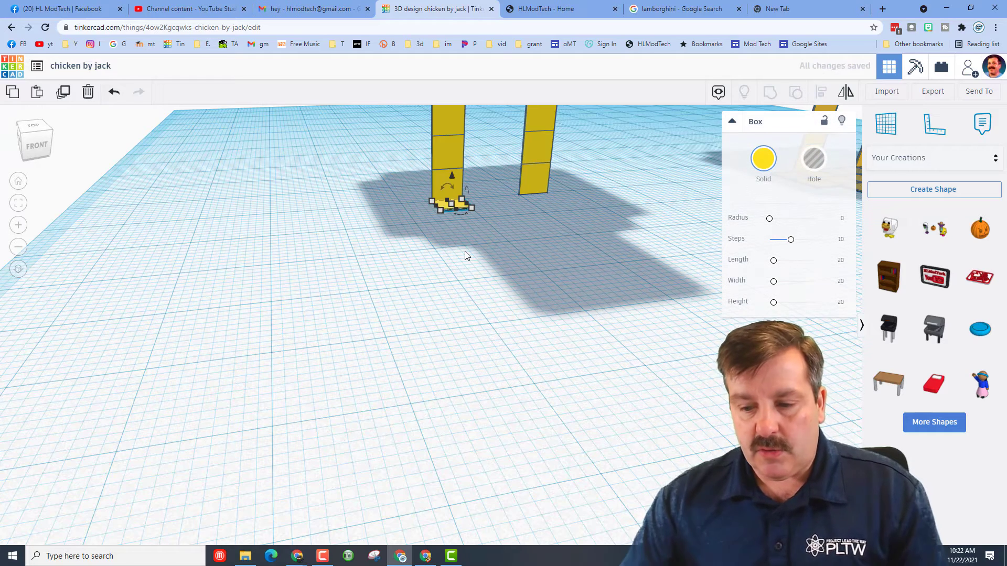
left_click_drag(452, 206, 424, 206)
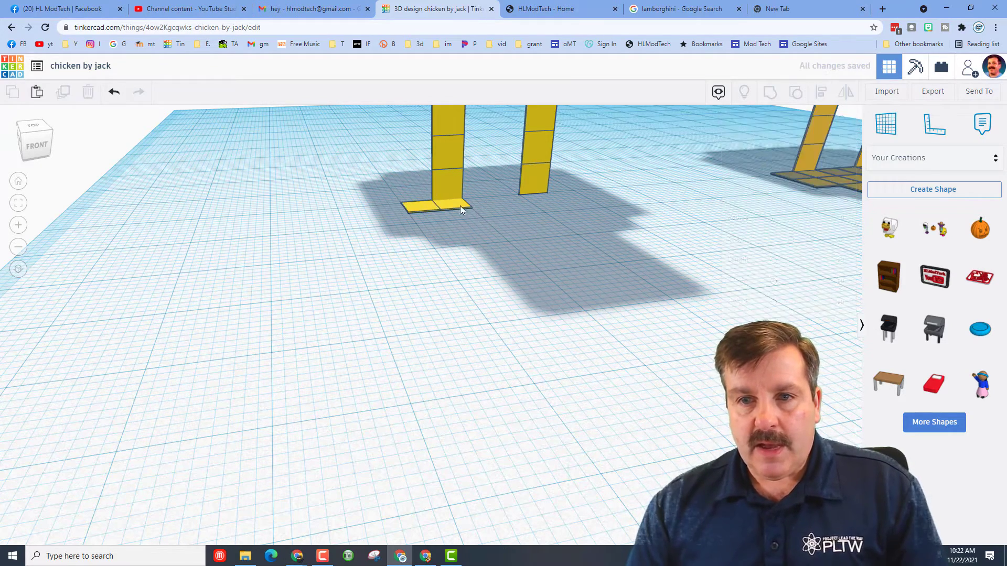
left_click(441, 208)
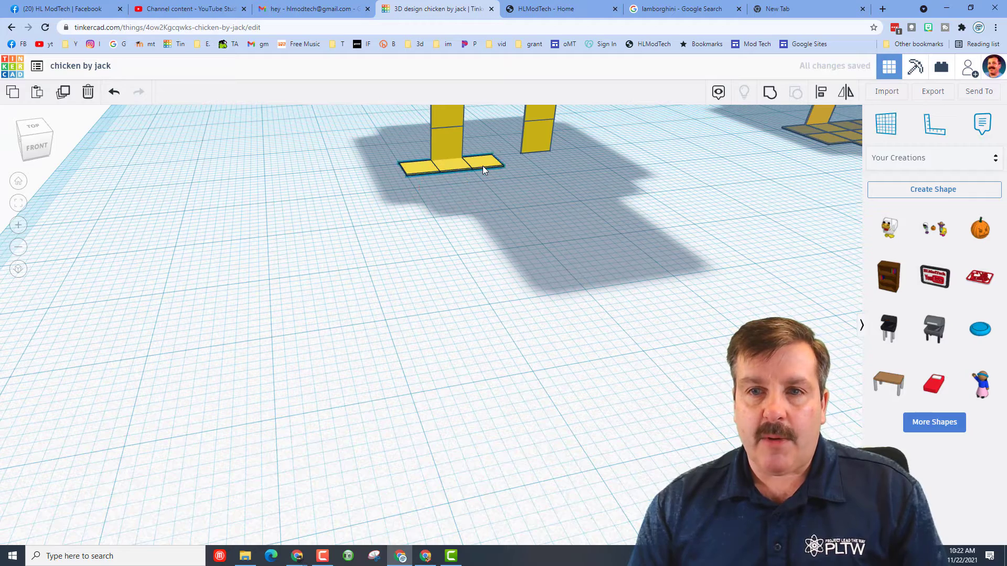
left_click(483, 169)
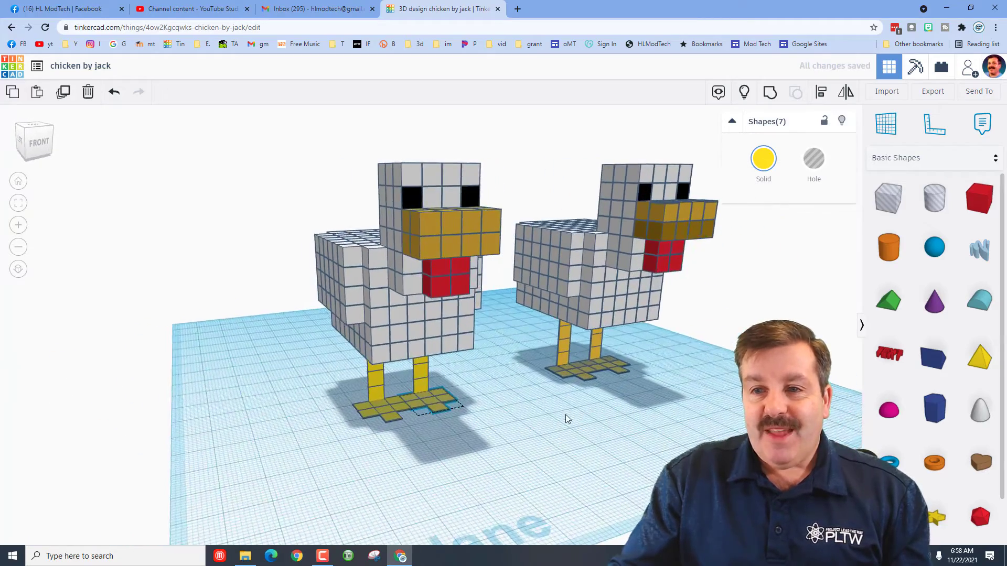
From the side view, recolour the chicken's beak to a darker custom gold
left_click_drag(565, 417, 698, 399)
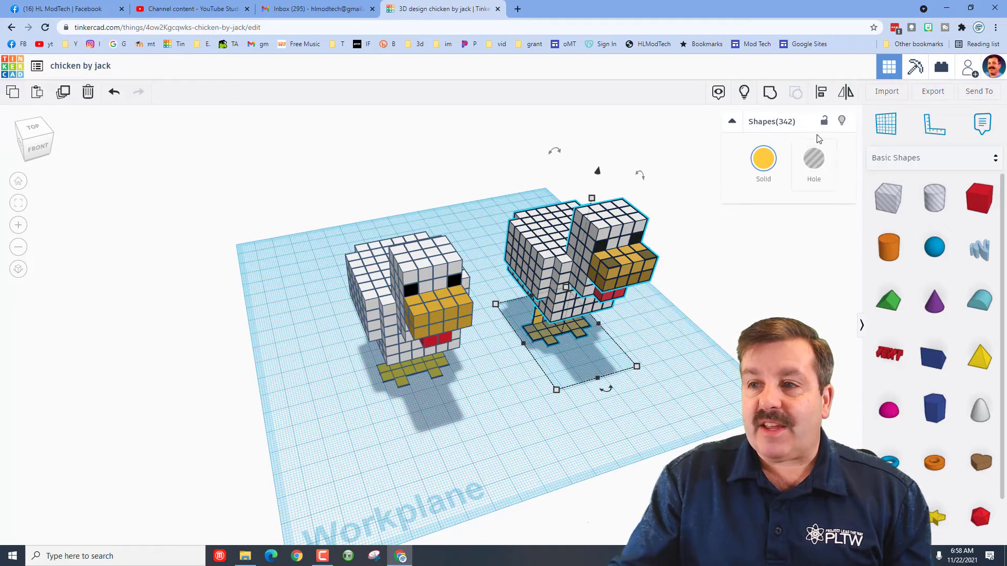
left_click(88, 92)
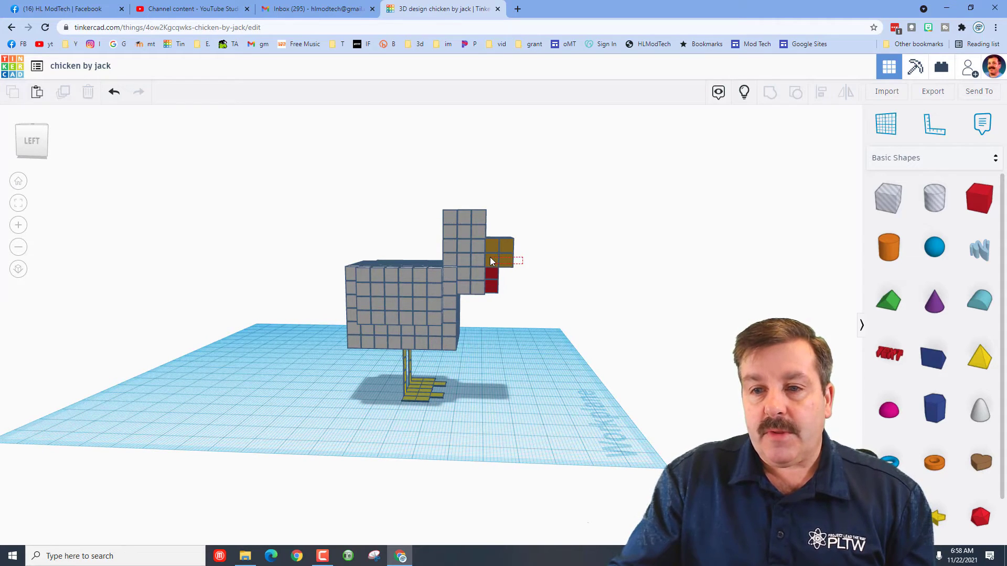
left_click(498, 256)
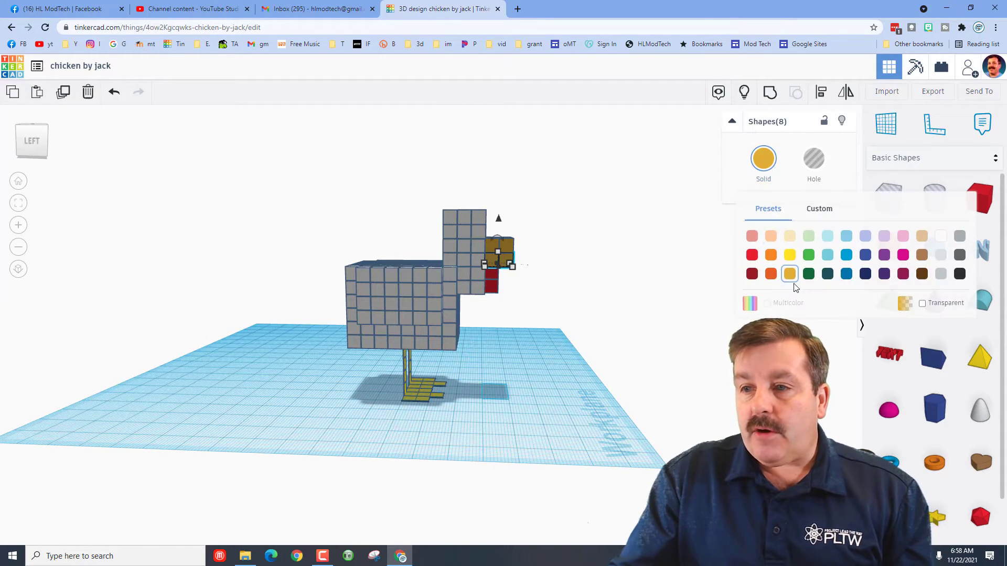
left_click(819, 208)
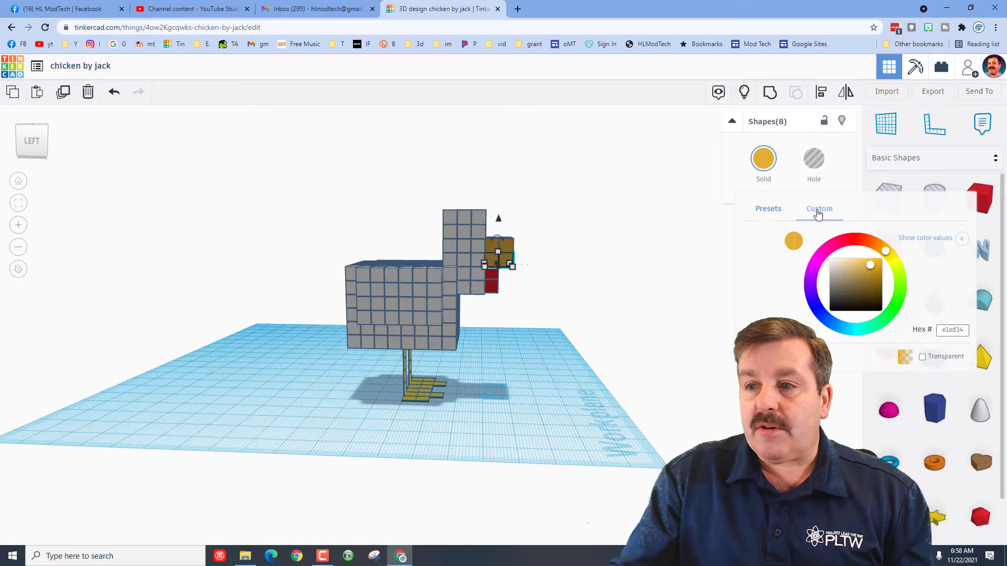
left_click(870, 270)
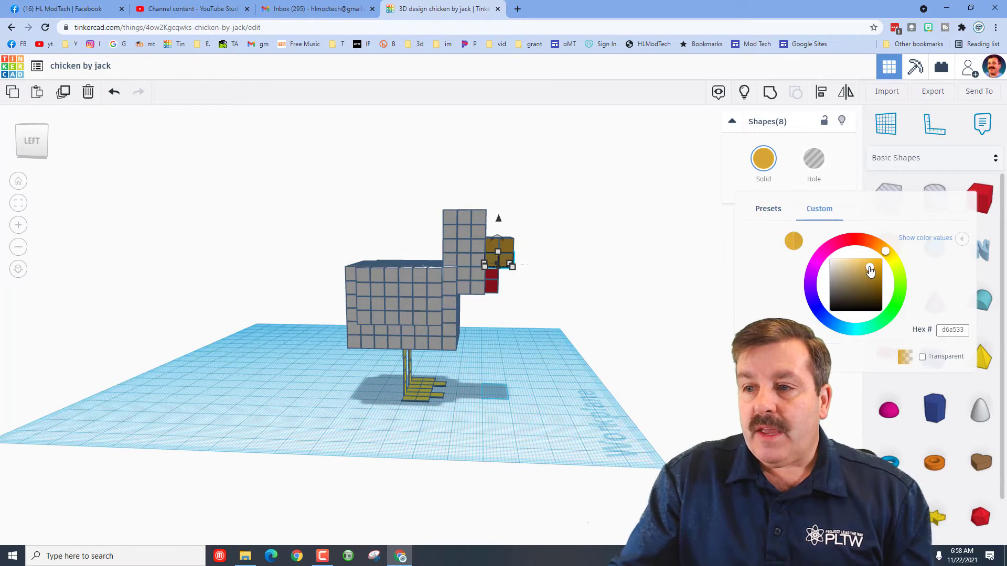
left_click(868, 274)
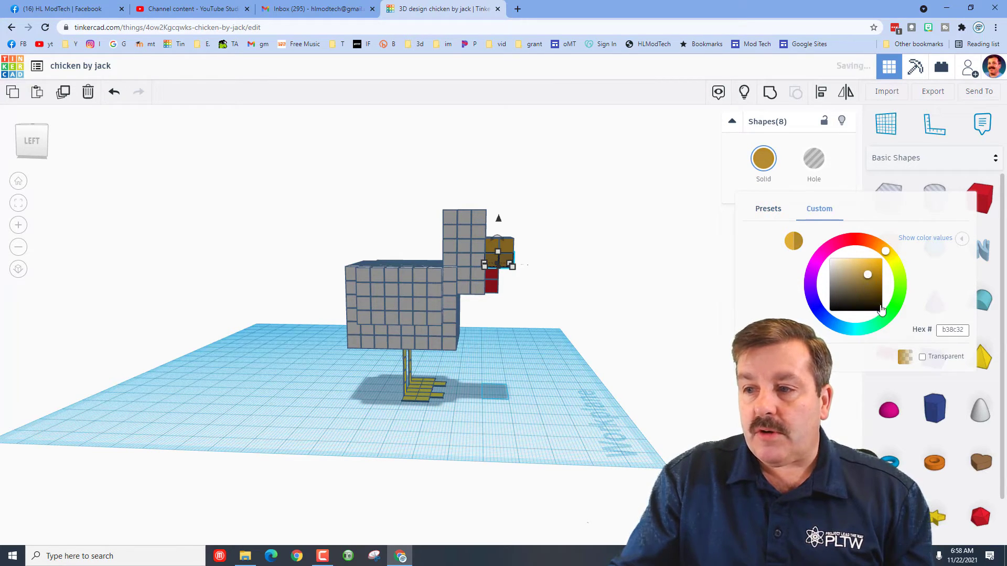
right_click(952, 329)
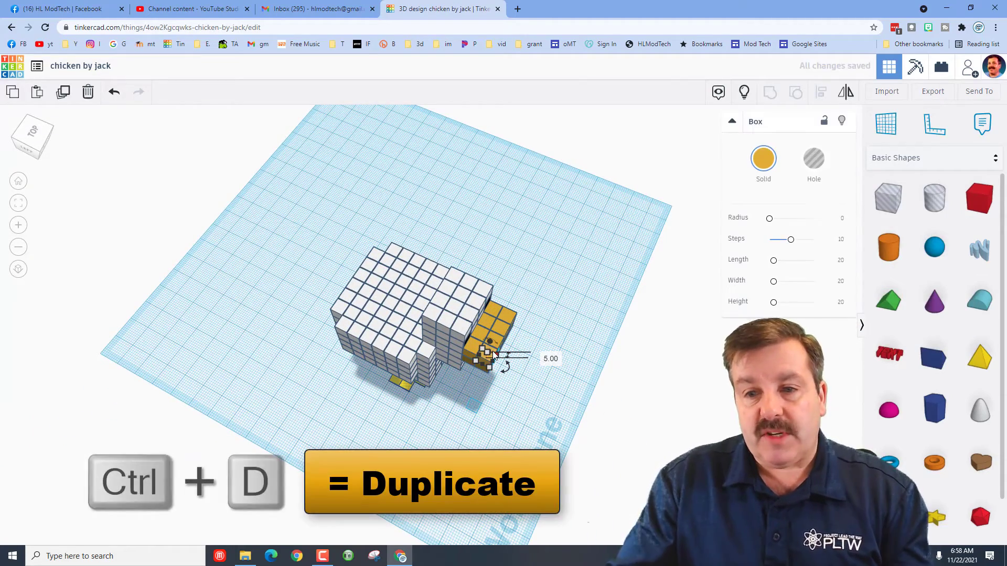
Duplicate the thin beak block and open its colour choices
key("Ctrl+Up")
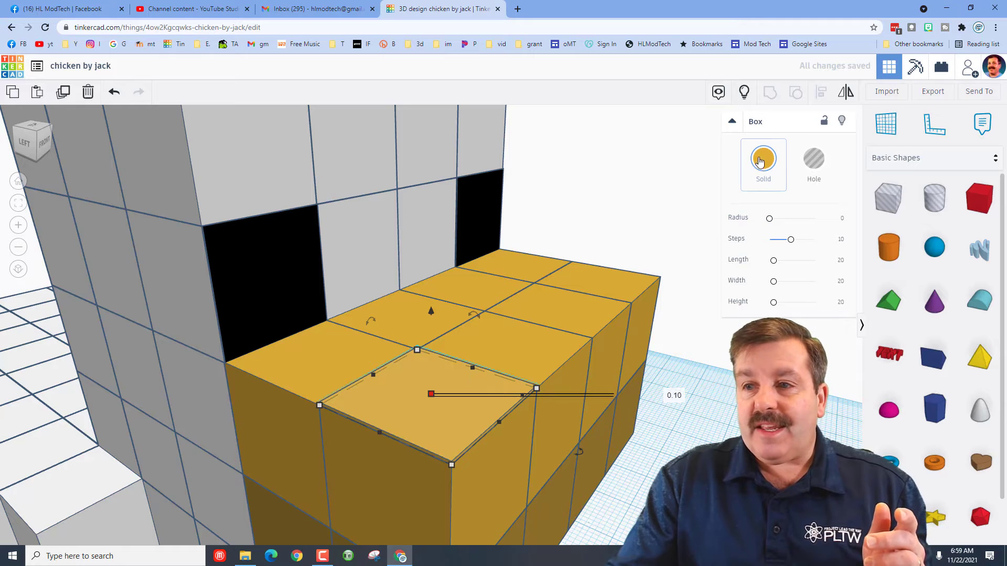
left_click(763, 159)
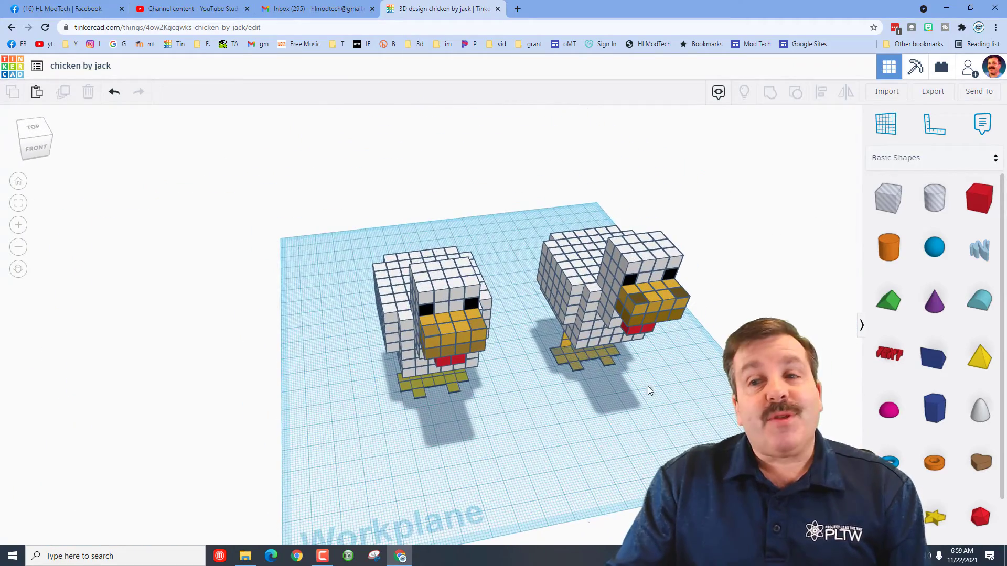
Switch the shape library to Your Creations, select the left chicken and begin Create Shape
left_click_drag(648, 390, 639, 384)
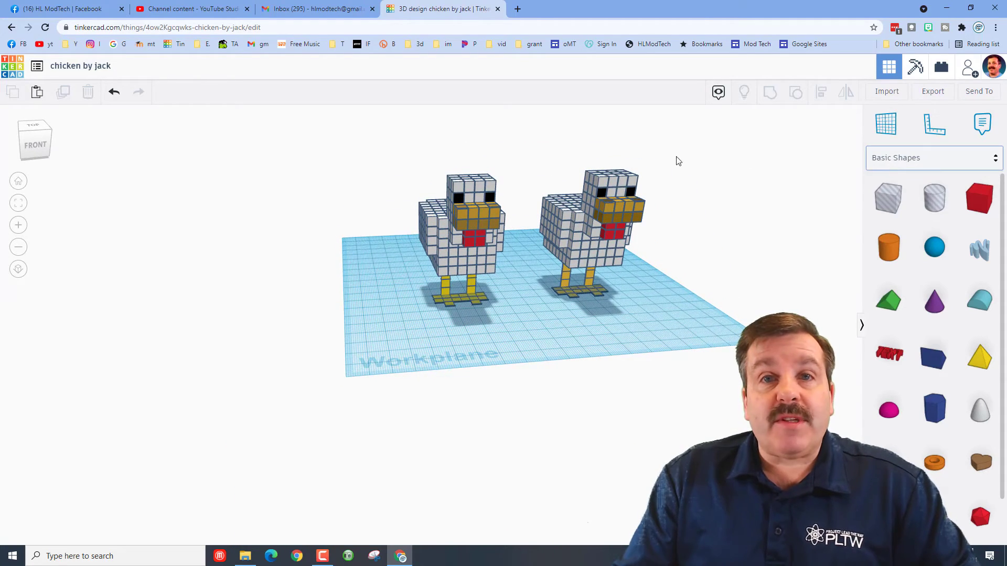
left_click(934, 158)
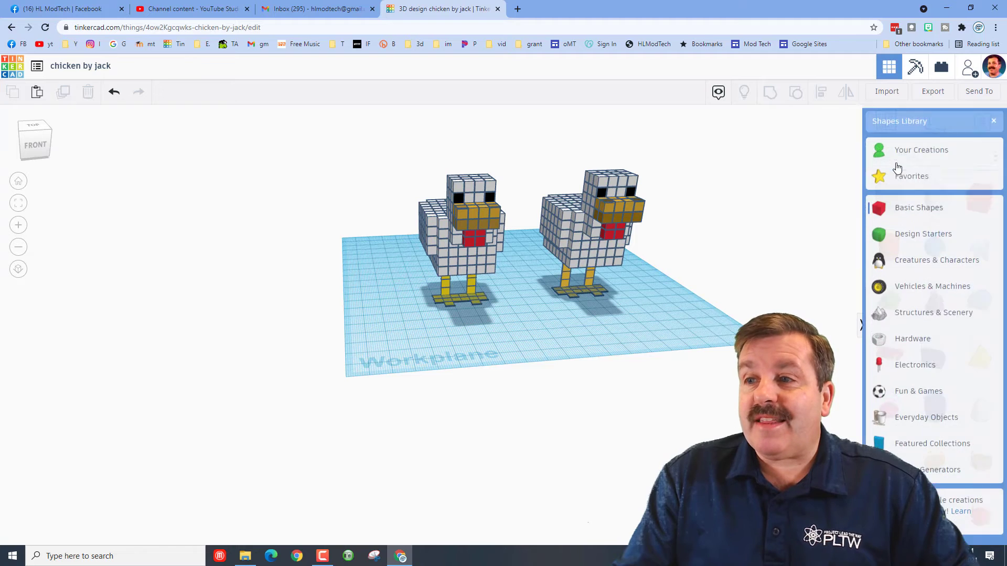
left_click(921, 150)
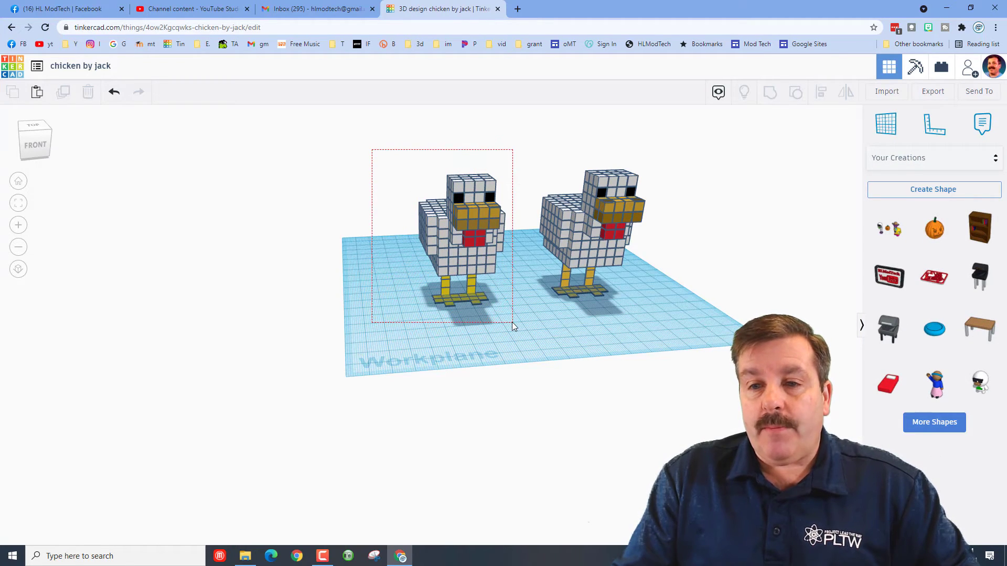
left_click(459, 236)
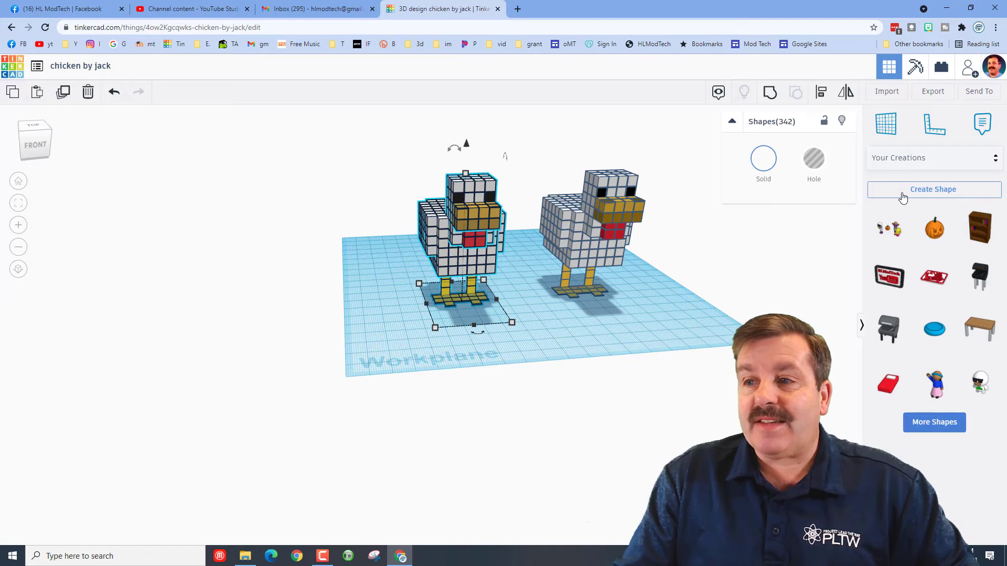
left_click(932, 189)
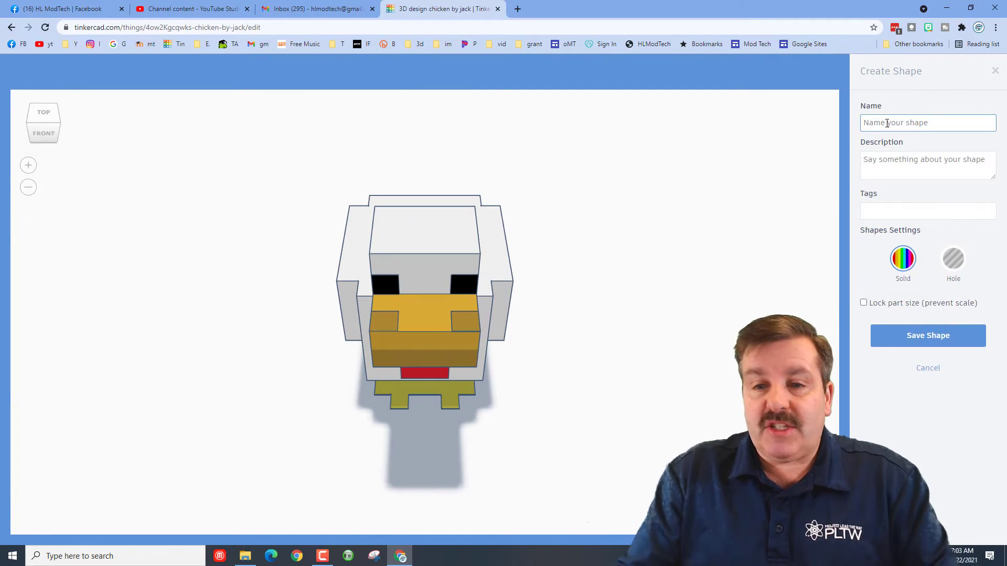
Name the custom shape 'chicken' and save it
type("chick")
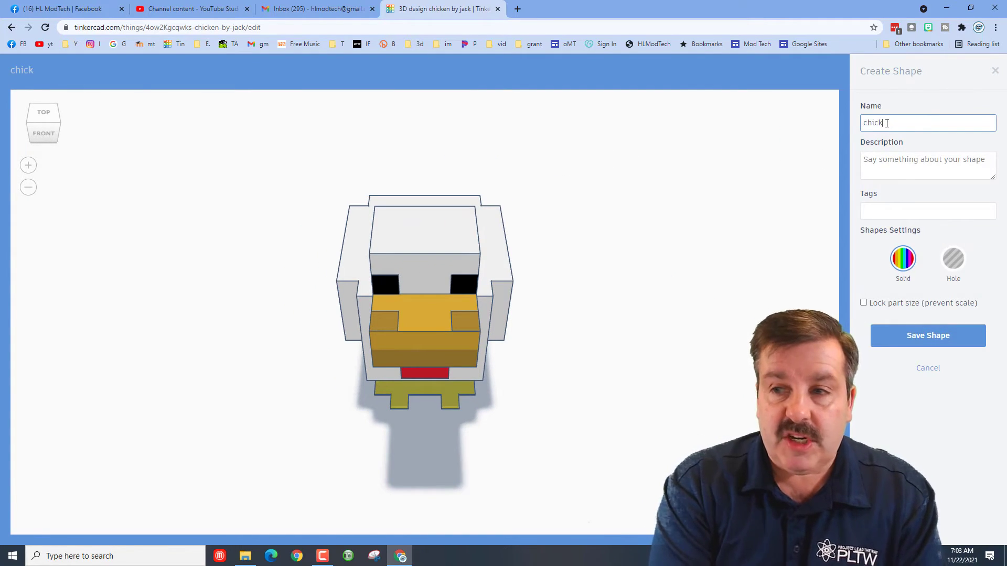
type("en")
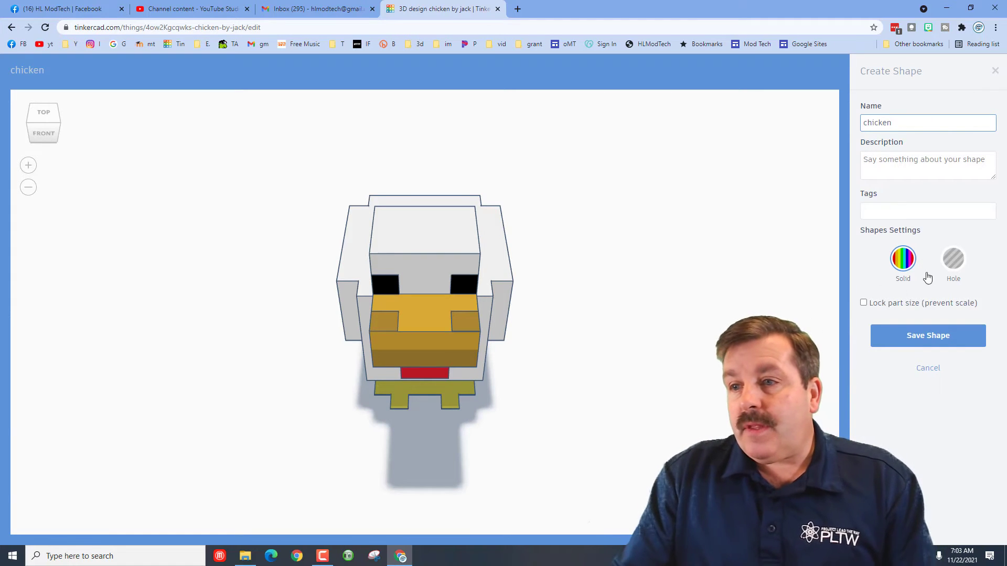
left_click(928, 335)
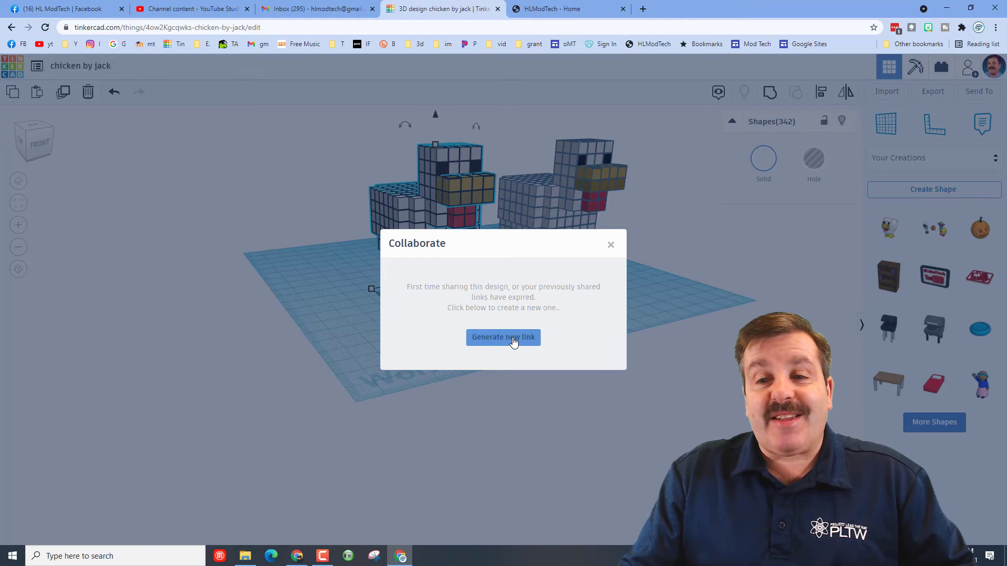
Generate a new share link for the chicken design and copy it
left_click(503, 337)
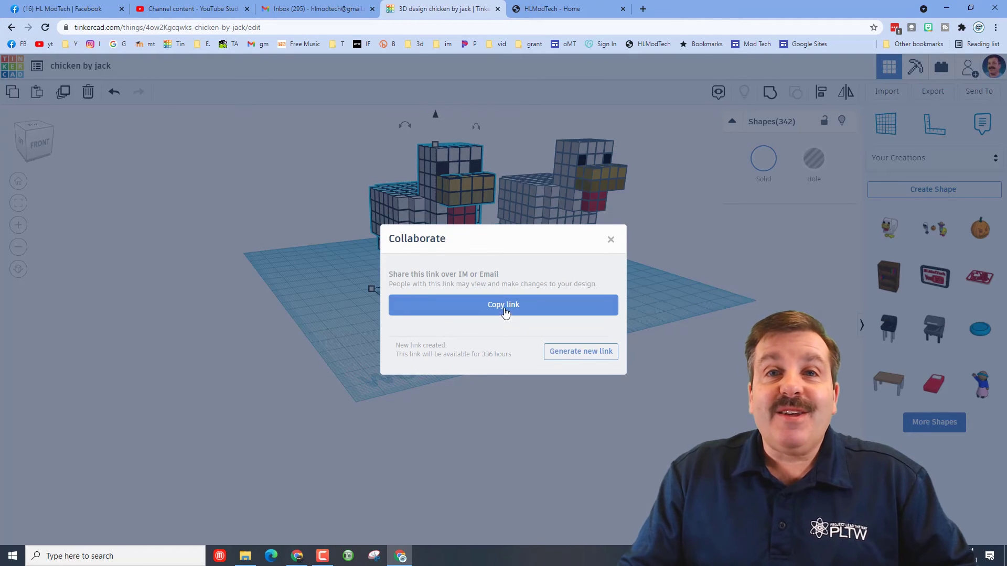
left_click(504, 305)
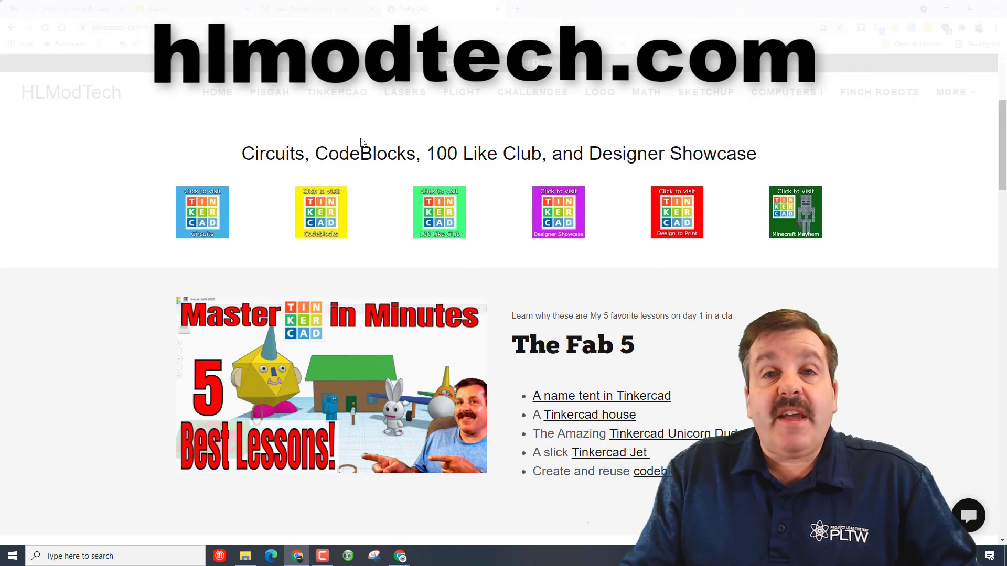
mouse_move(336, 104)
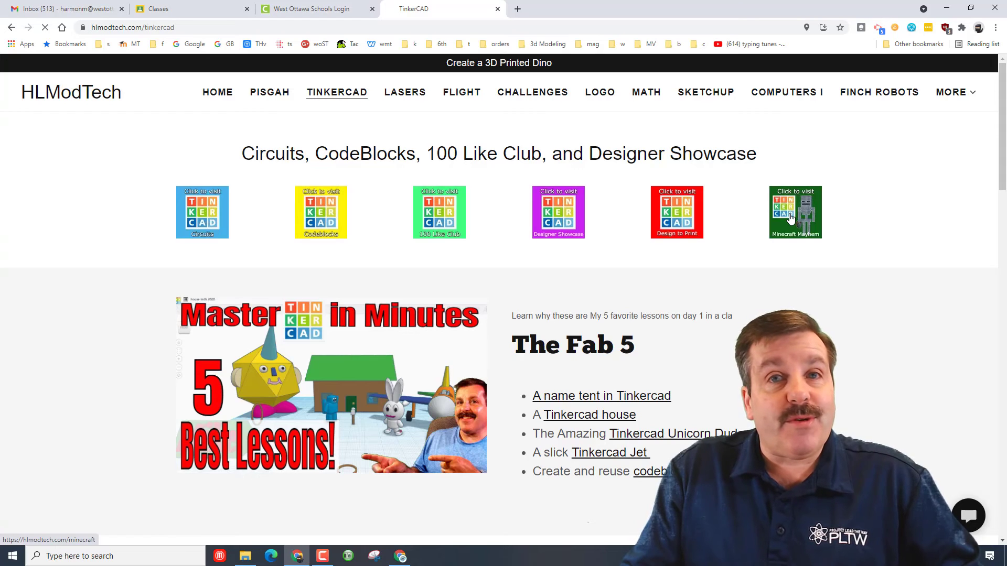
Open HLModTech's Minecraft Mayhem page and bring up the site's contact form
left_click(795, 213)
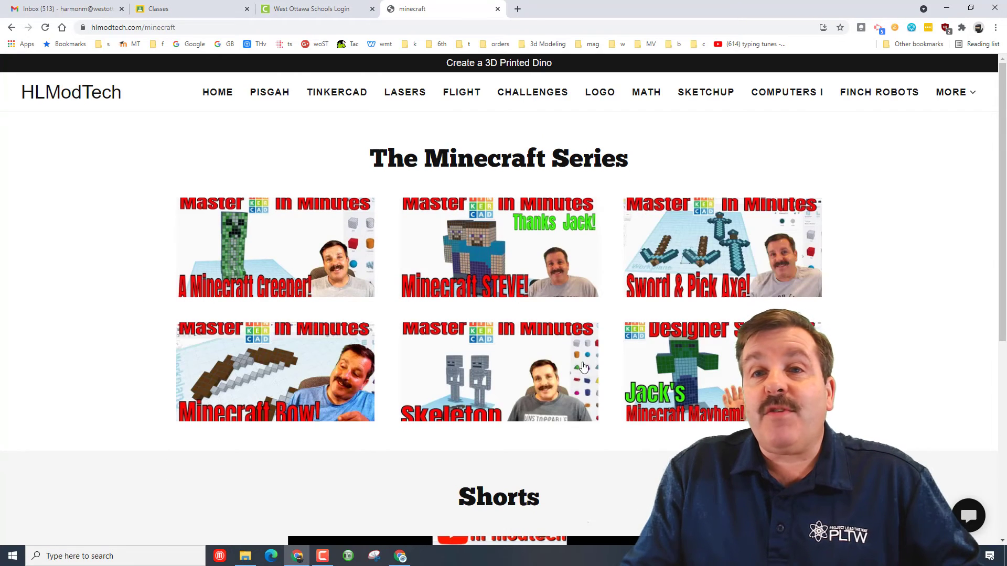
mouse_move(915, 366)
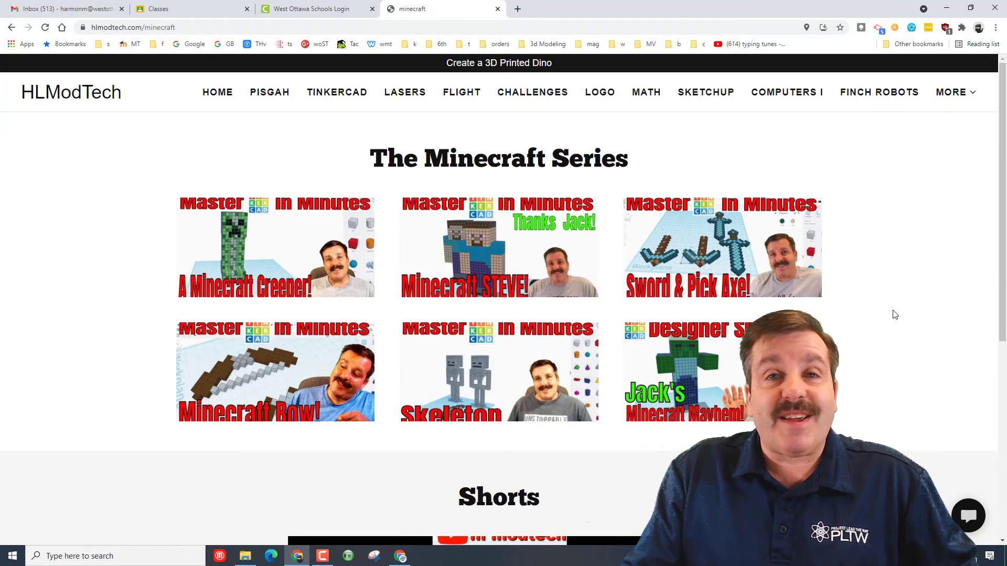
left_click(968, 516)
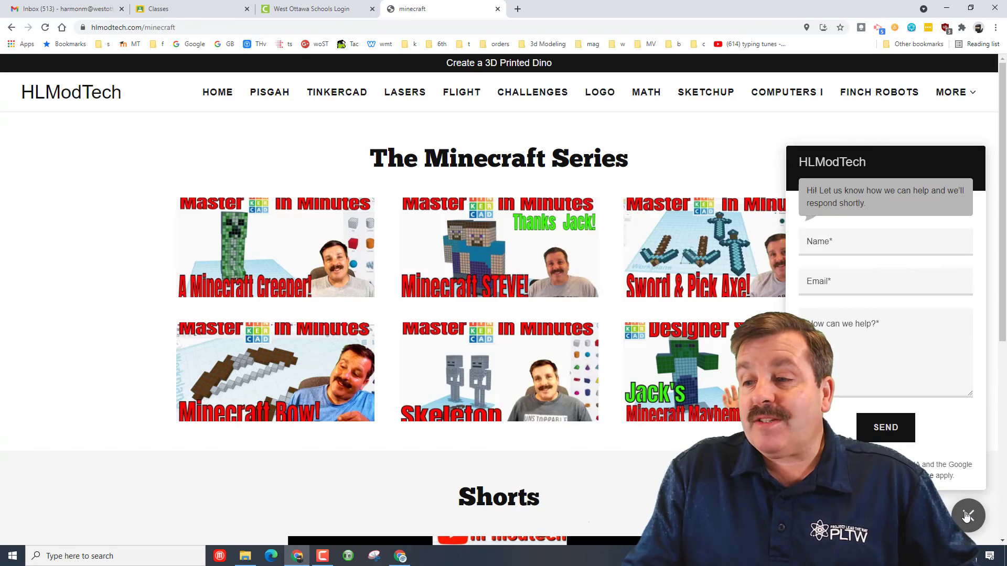